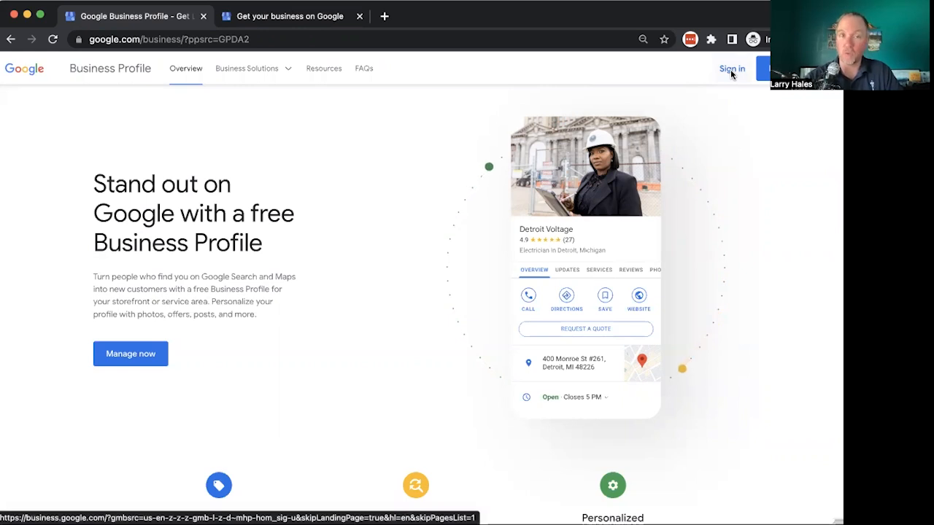
{"action": "mouse_move", "coordinate": [326, 268]}
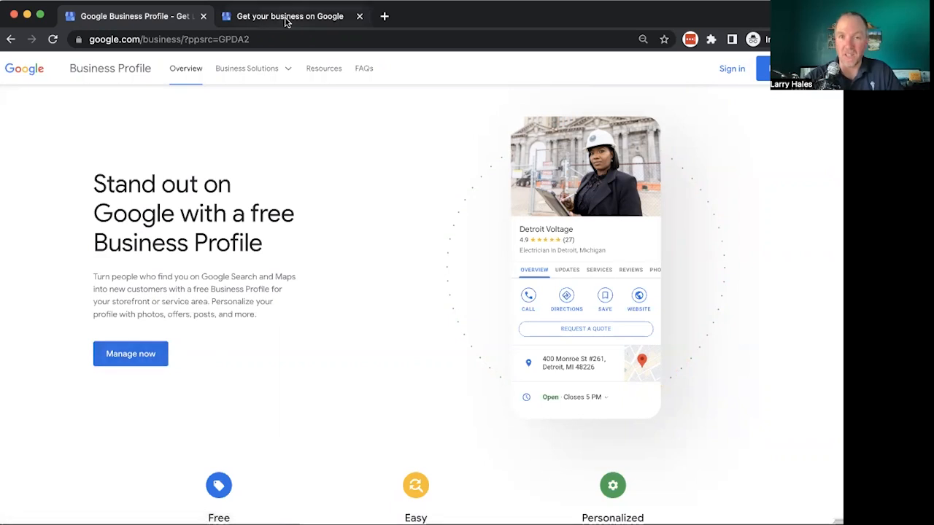
Switch to the 'Get your business on Google' tab showing the Find and manage your business search.
{"action": "left_click", "coordinate": [289, 16]}
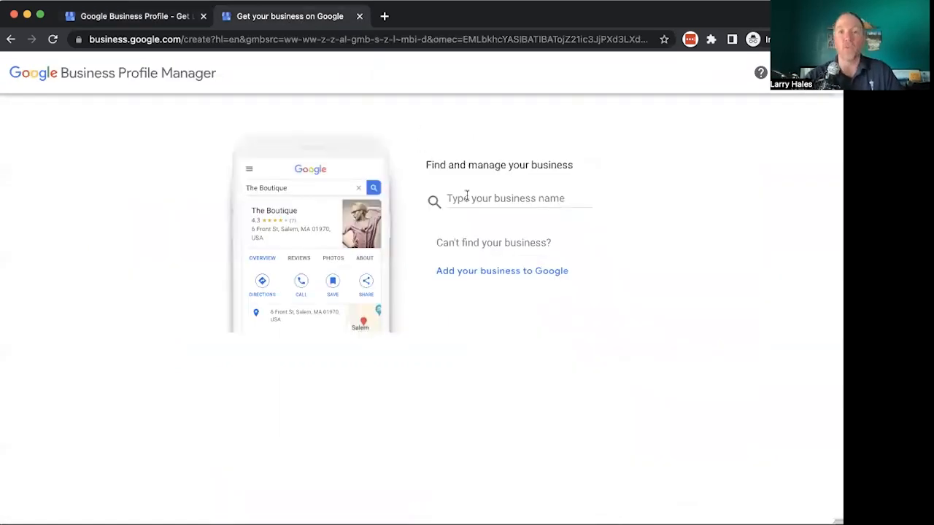
{"action": "left_click", "coordinate": [518, 199]}
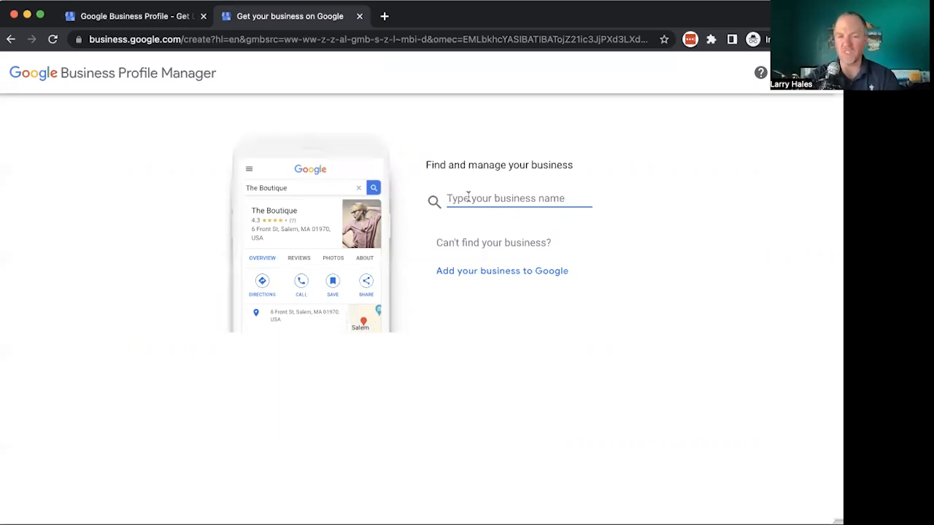
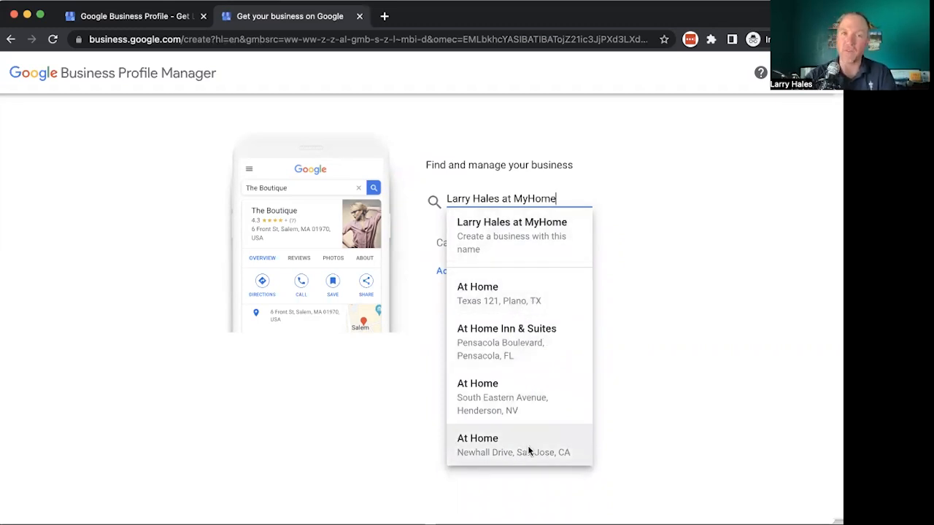
{"action": "mouse_move", "coordinate": [520, 294]}
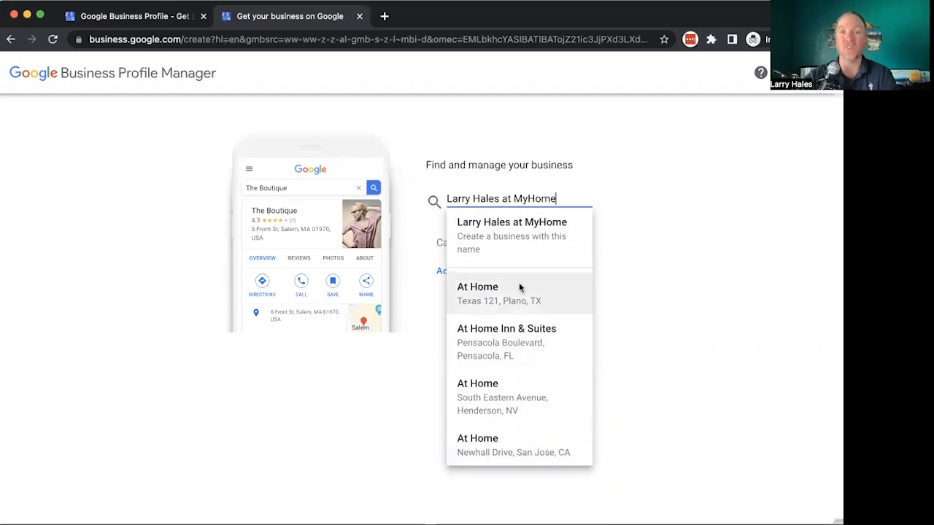
{"action": "mouse_move", "coordinate": [529, 283]}
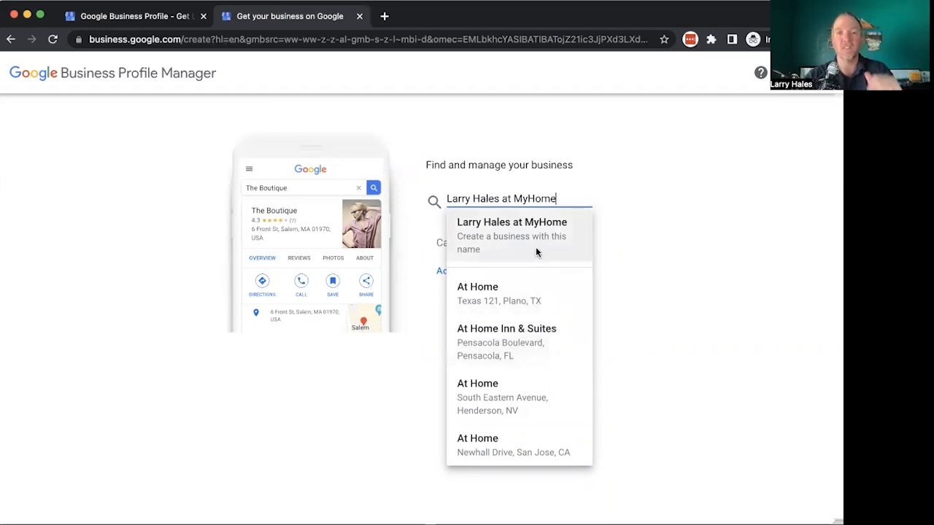
{"action": "mouse_move", "coordinate": [511, 241]}
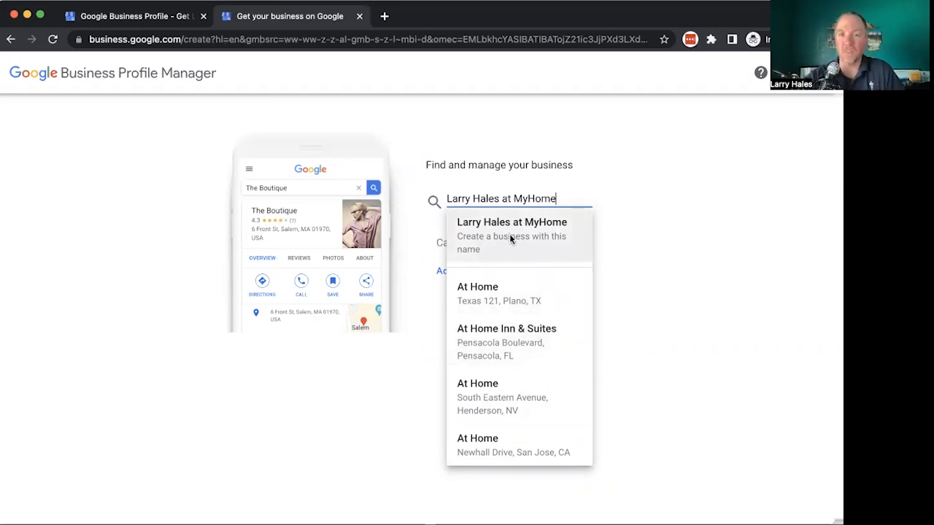
{"action": "left_click", "coordinate": [510, 235]}
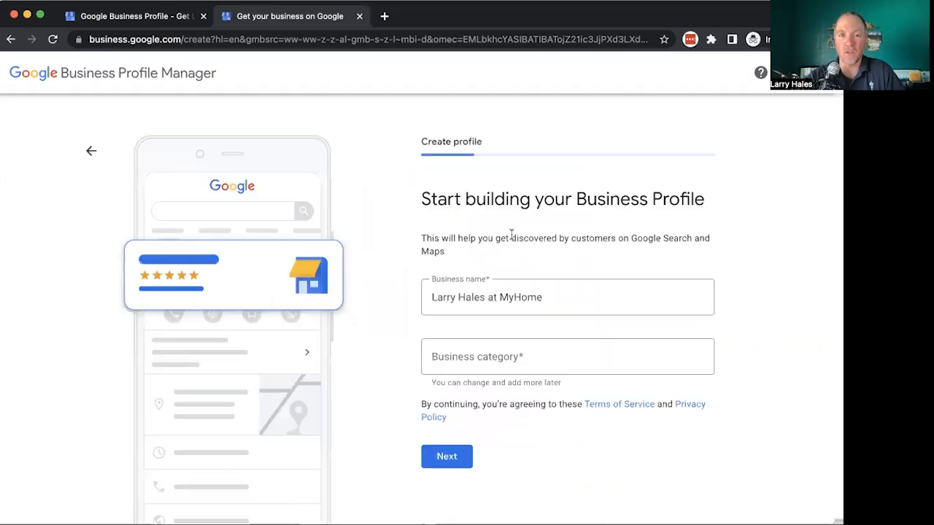
Enter 'Real estate agent' as the business category and continue to the location question.
{"action": "left_click", "coordinate": [446, 455]}
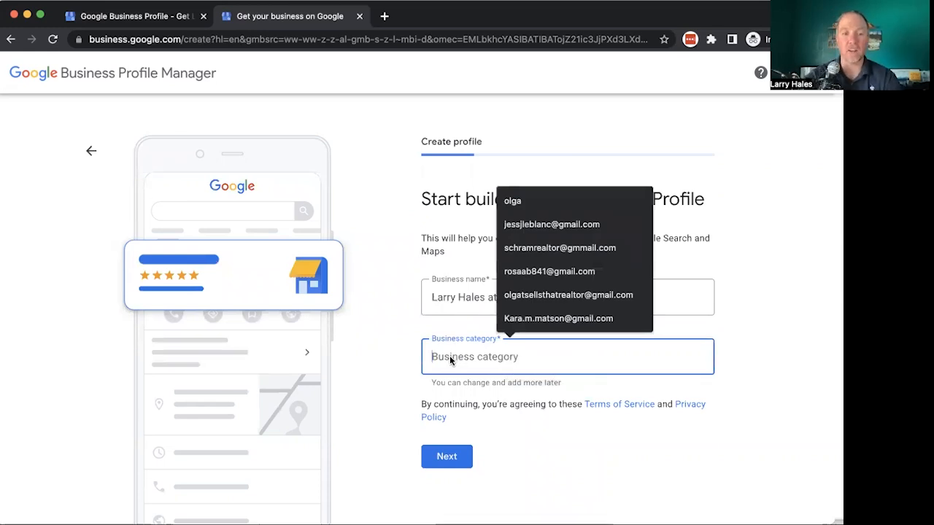
{"action": "type", "text": "Real estate agent"}
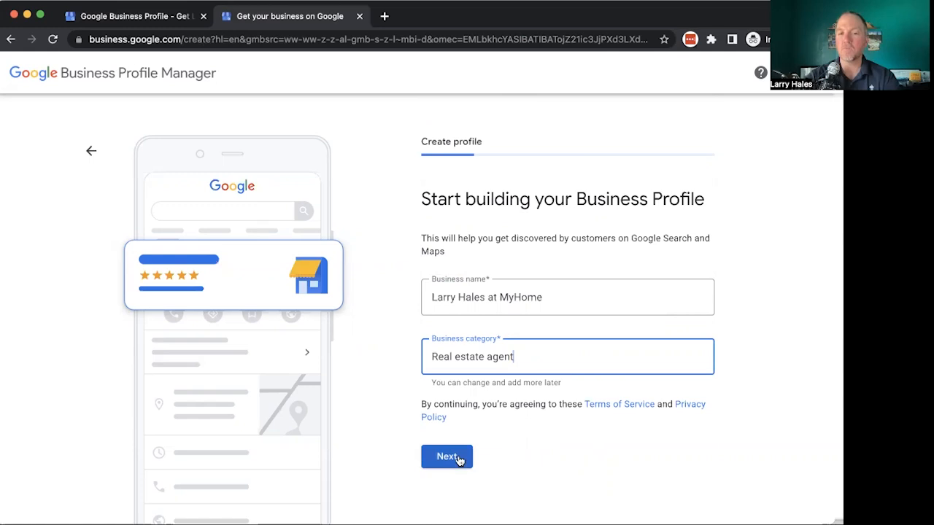
{"action": "left_click", "coordinate": [446, 455]}
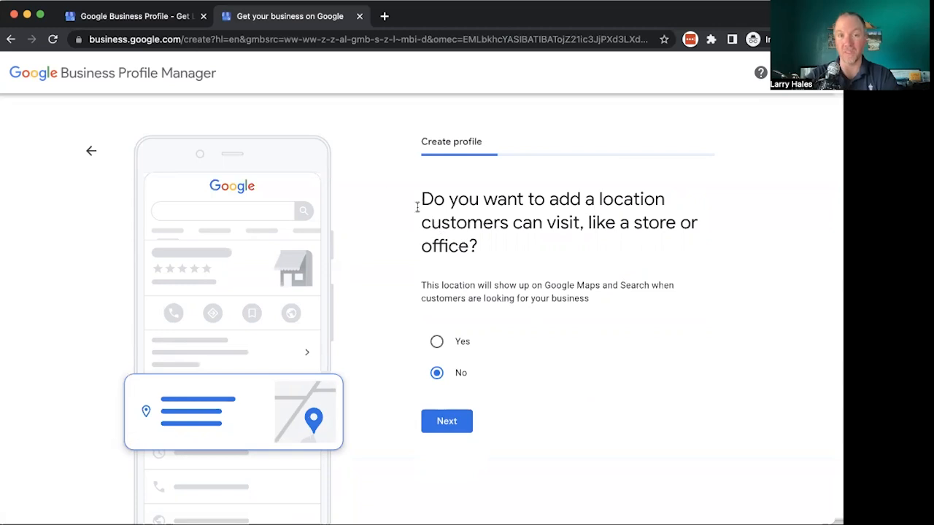
Answer Yes to adding a customer-visitable location and continue to the address form.
{"action": "left_click", "coordinate": [436, 342]}
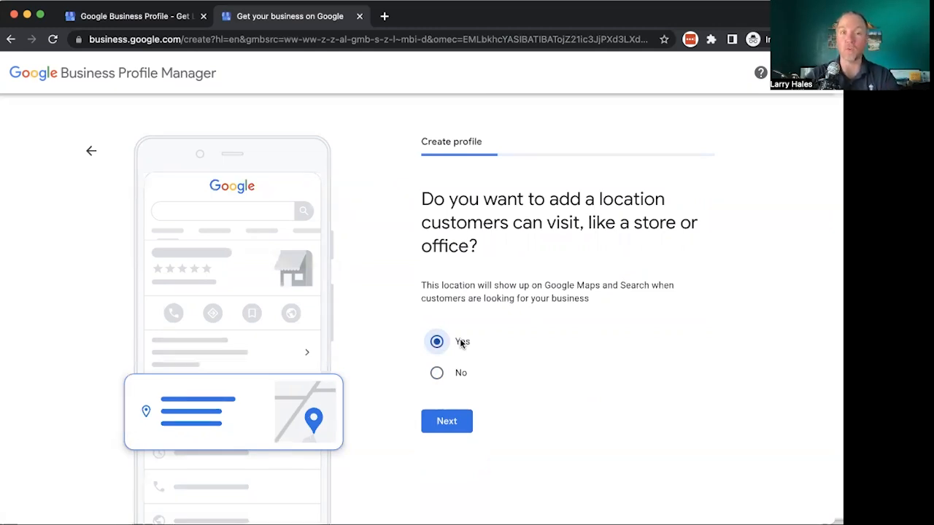
{"action": "left_click", "coordinate": [436, 373]}
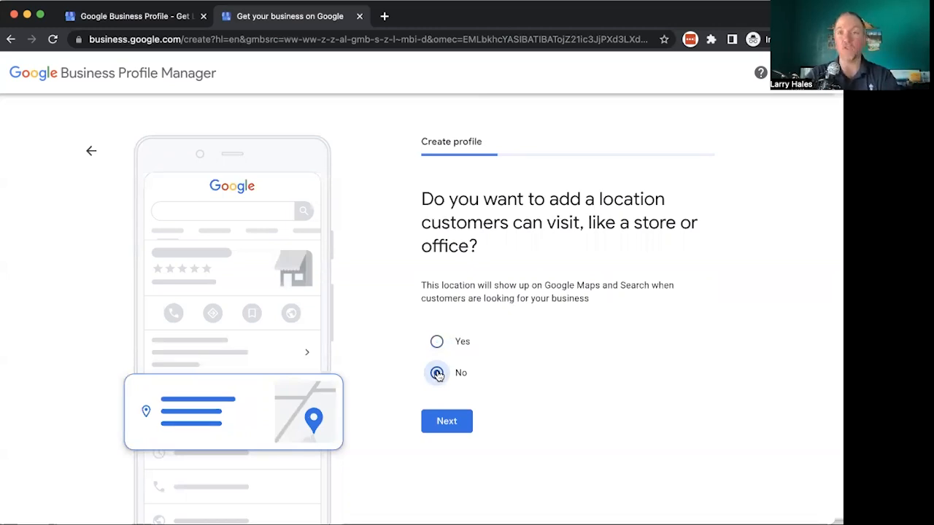
{"action": "left_click", "coordinate": [436, 374]}
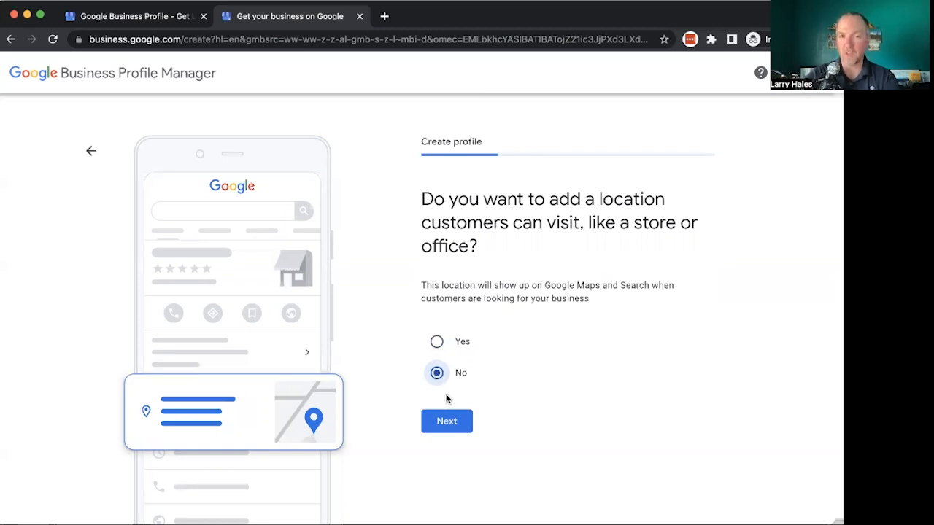
{"action": "left_click", "coordinate": [437, 342]}
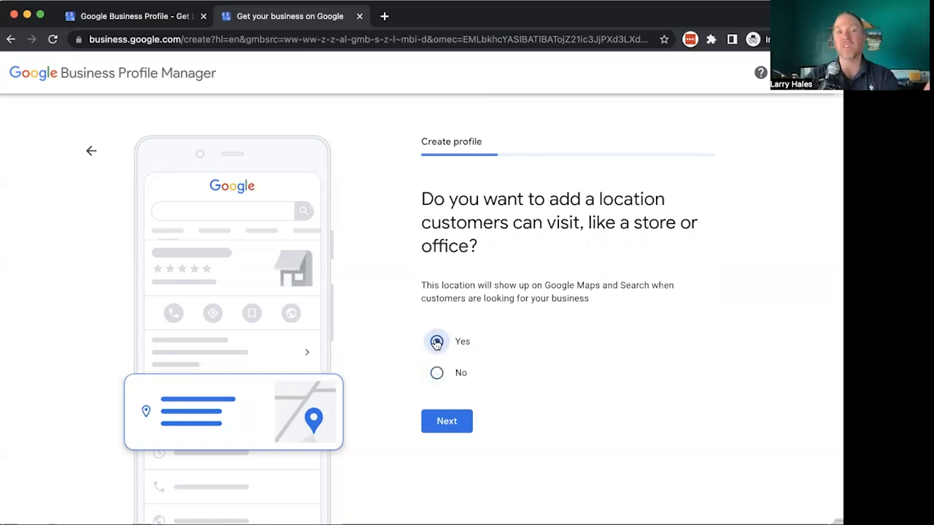
{"action": "left_click", "coordinate": [437, 342]}
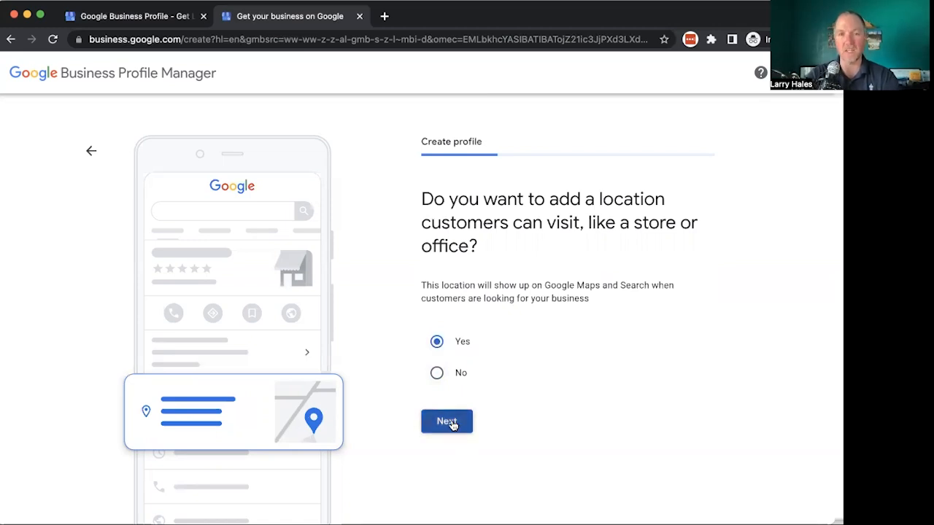
{"action": "left_click", "coordinate": [446, 422]}
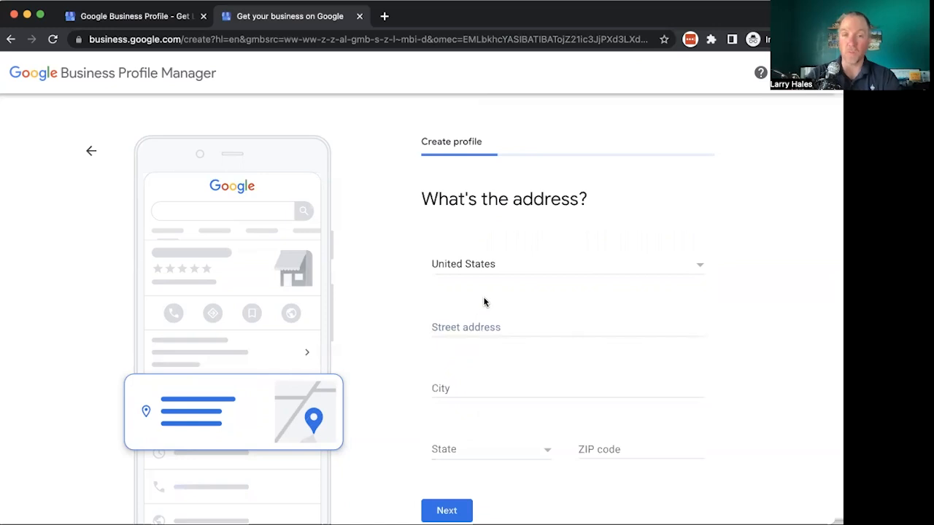
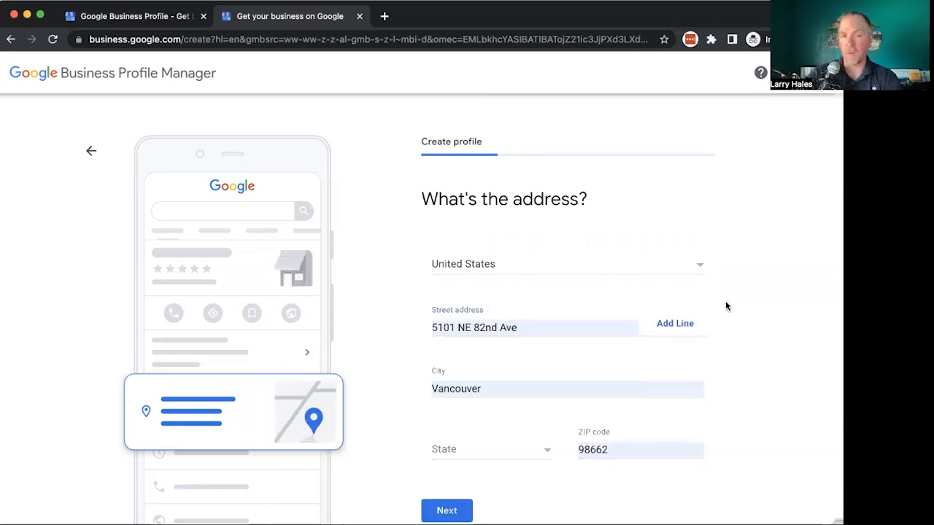
{"action": "left_click", "coordinate": [491, 449]}
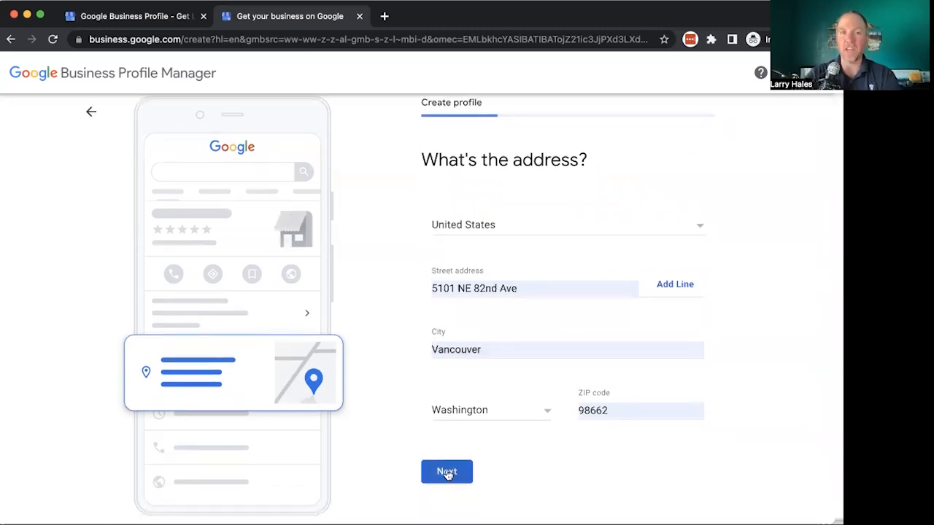
{"action": "left_click", "coordinate": [447, 472]}
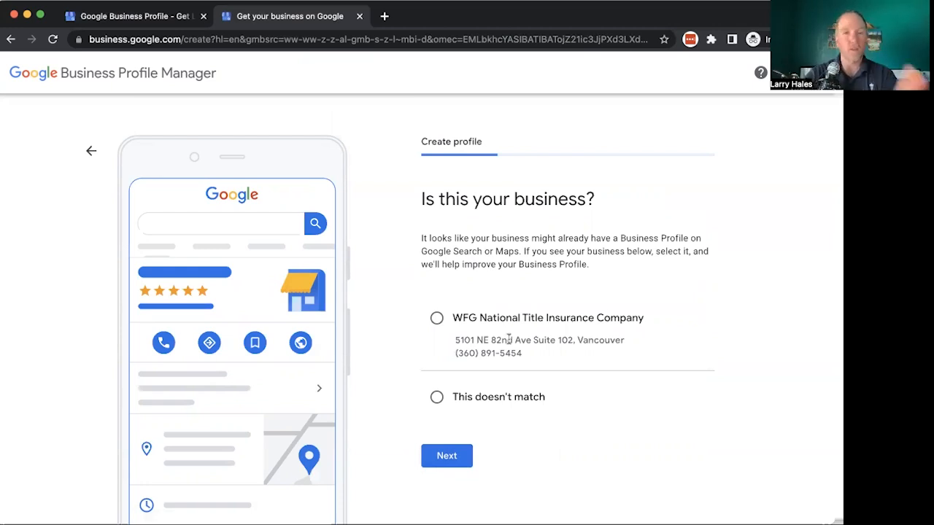
Mark the suggested title insurance listing as 'This doesn't match' and continue.
{"action": "left_click", "coordinate": [436, 397]}
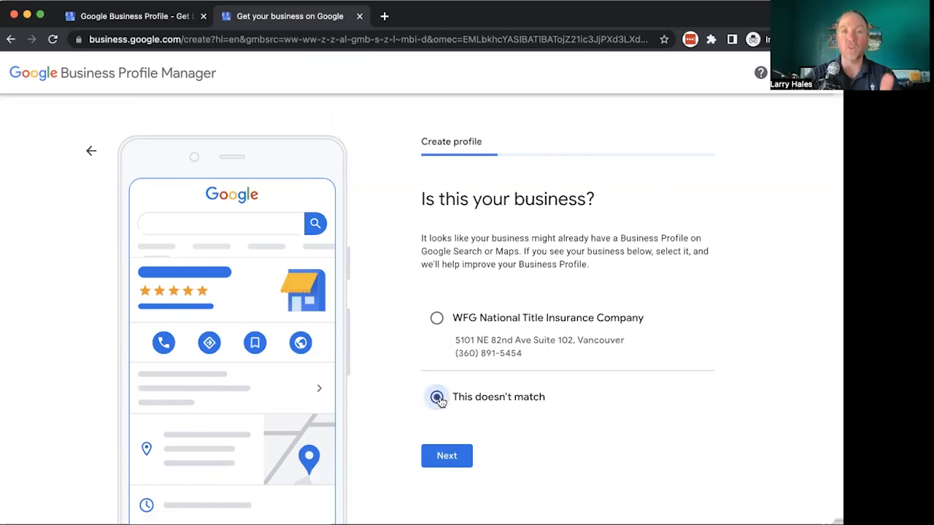
{"action": "left_click", "coordinate": [436, 318]}
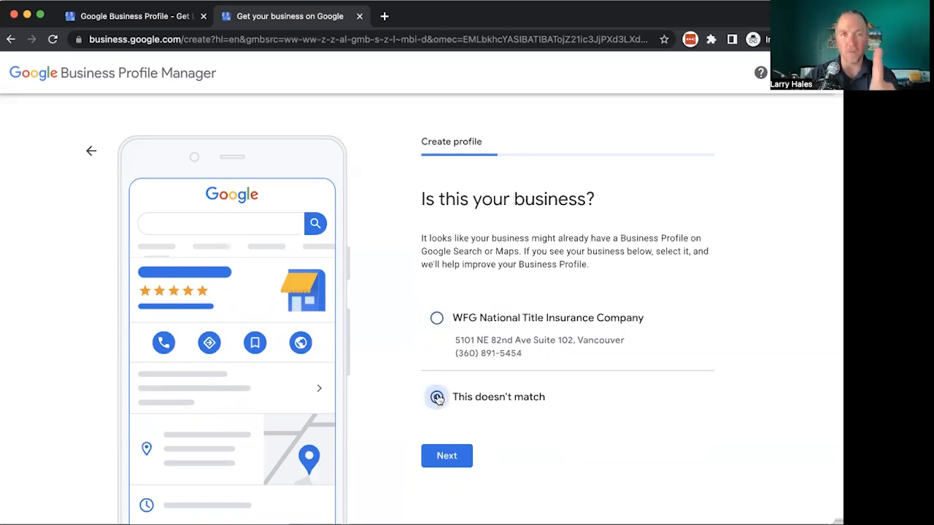
{"action": "left_click", "coordinate": [437, 397]}
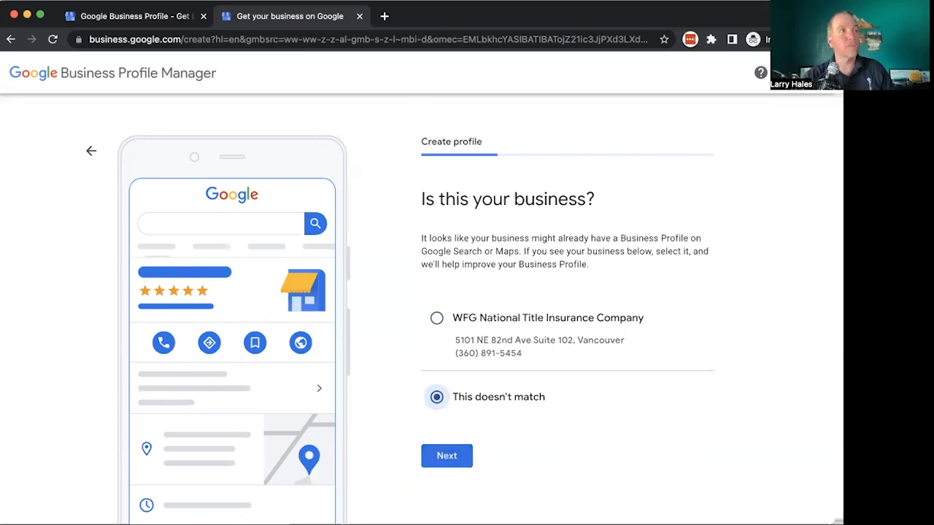
{"action": "left_click", "coordinate": [446, 455]}
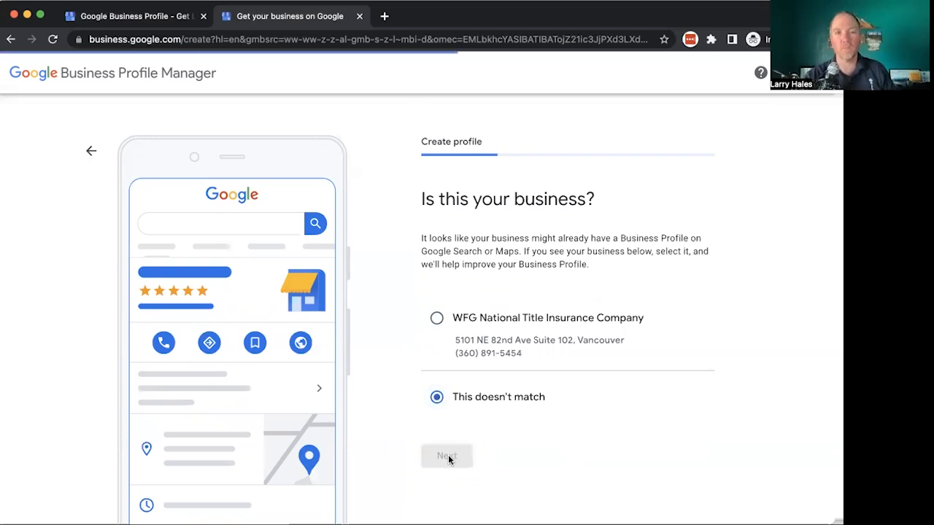
{"action": "left_click", "coordinate": [447, 455]}
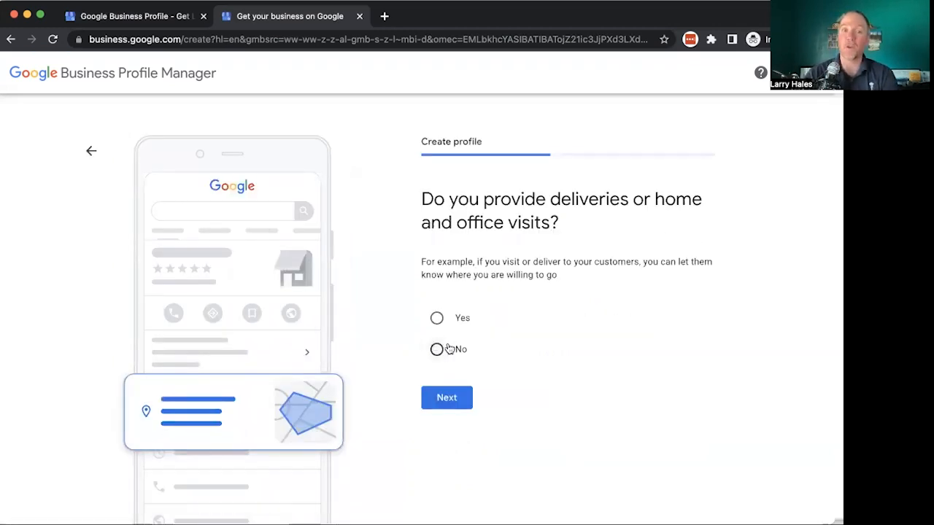
Answer Yes to home and office visits, add Clark County and Cowlitz County, WA as service areas, and continue.
{"action": "left_click", "coordinate": [436, 318]}
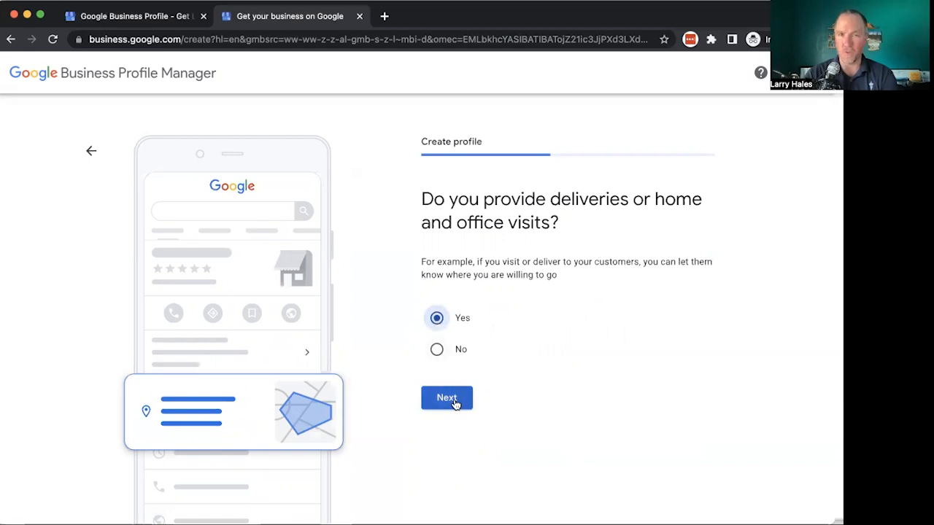
{"action": "left_click", "coordinate": [447, 397]}
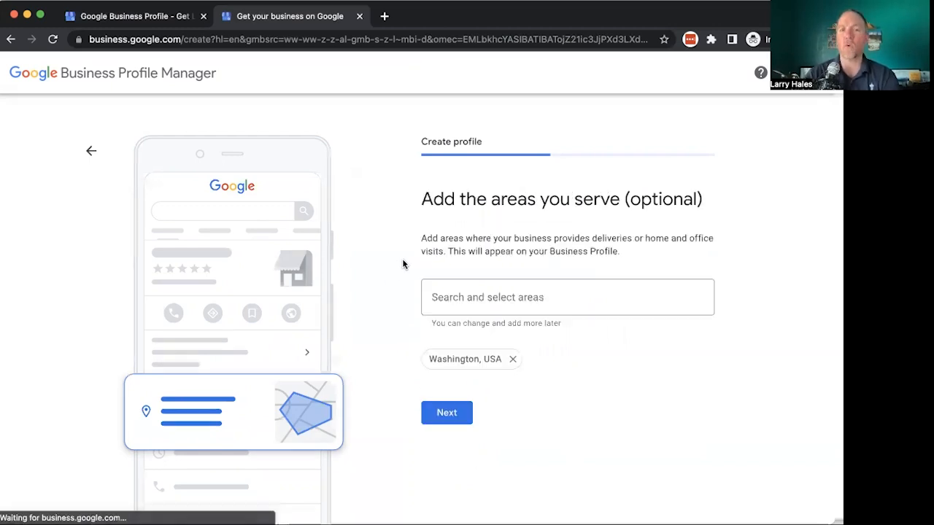
{"action": "type", "text": "Manhattan, New York"}
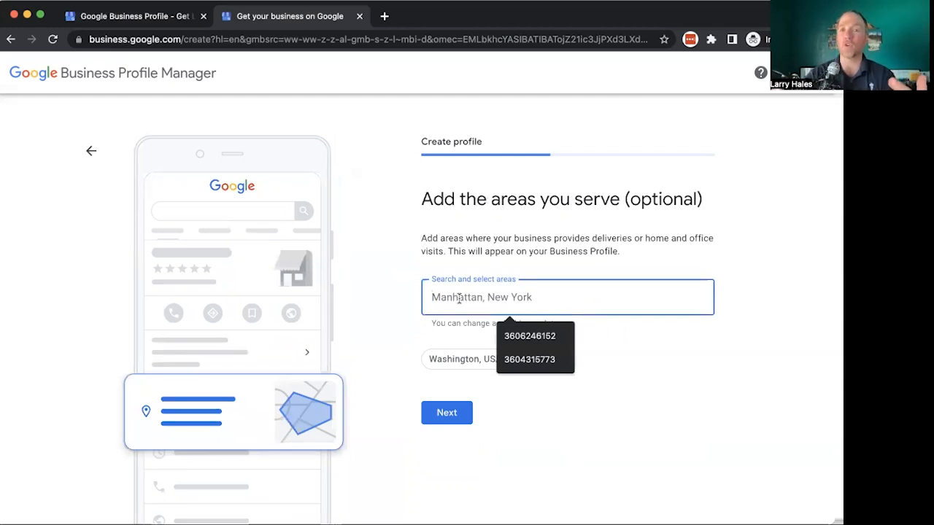
{"action": "mouse_move", "coordinate": [611, 426]}
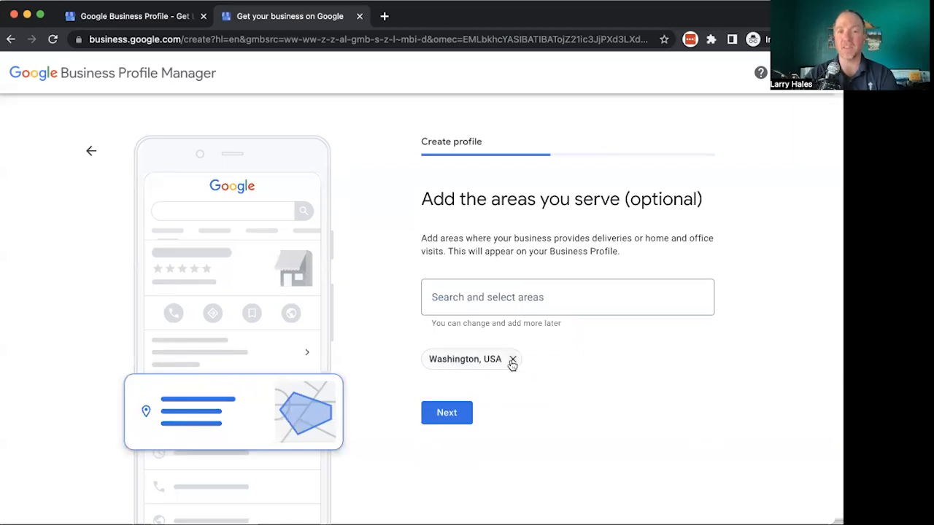
{"action": "type", "text": "Cla"}
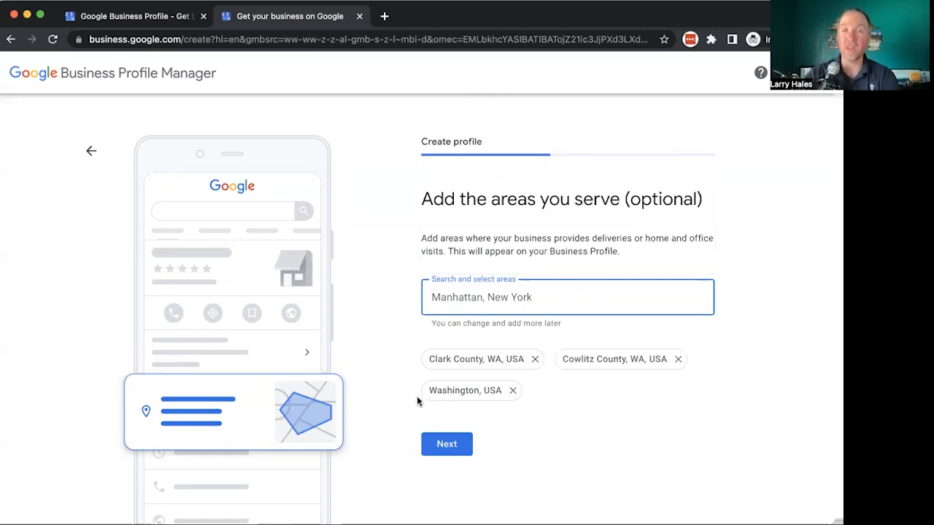
{"action": "mouse_move", "coordinate": [392, 445]}
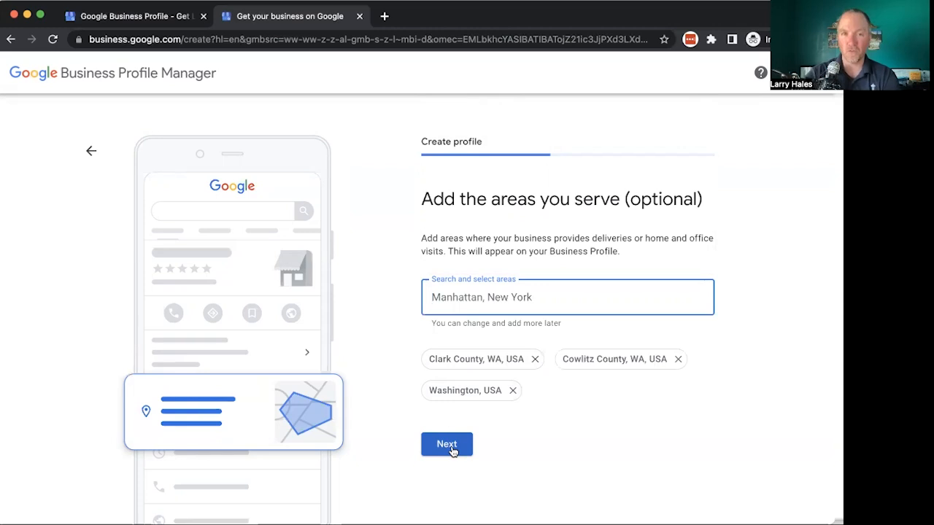
{"action": "left_click", "coordinate": [446, 444]}
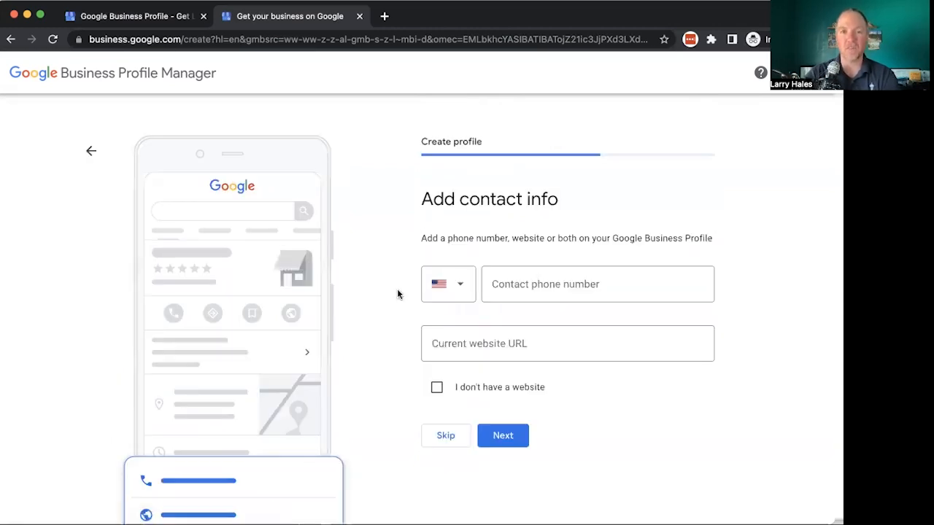
{"action": "left_click", "coordinate": [597, 283]}
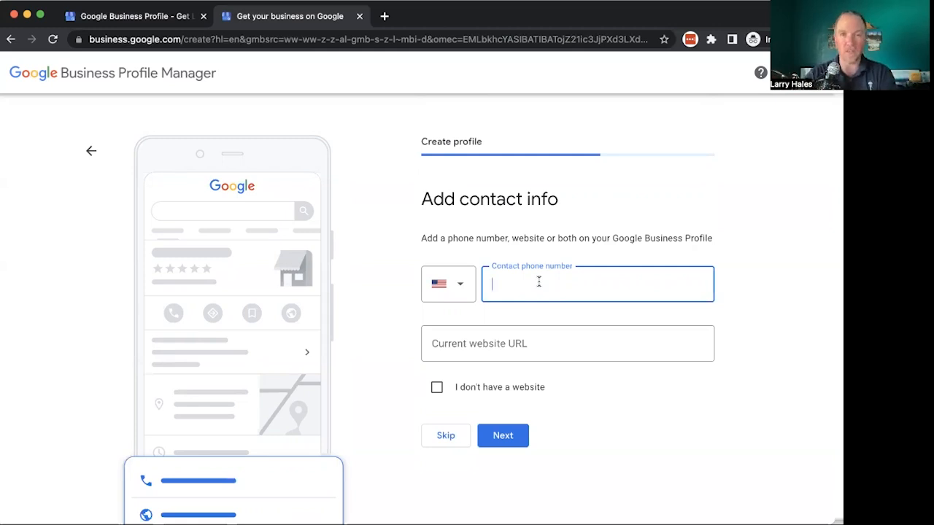
{"action": "type", "text": "360"}
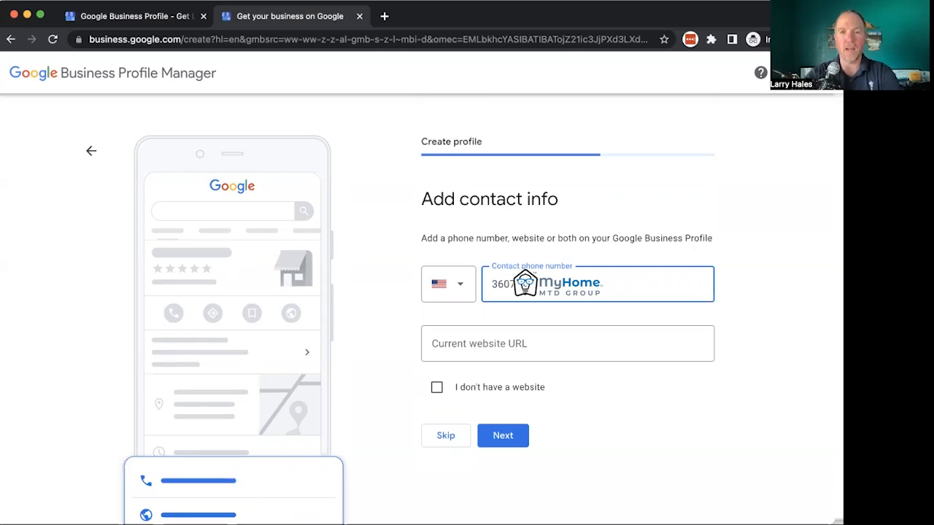
{"action": "left_click", "coordinate": [540, 344]}
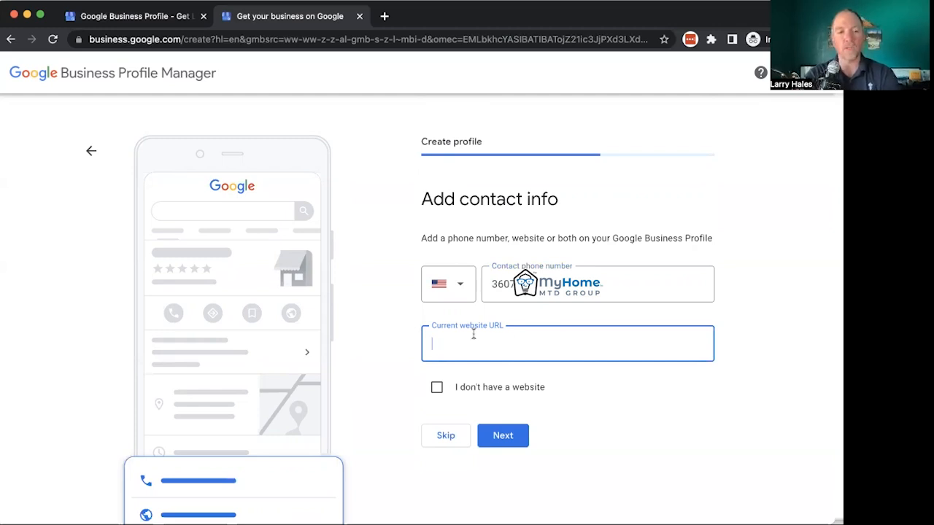
{"action": "type", "text": "Www."}
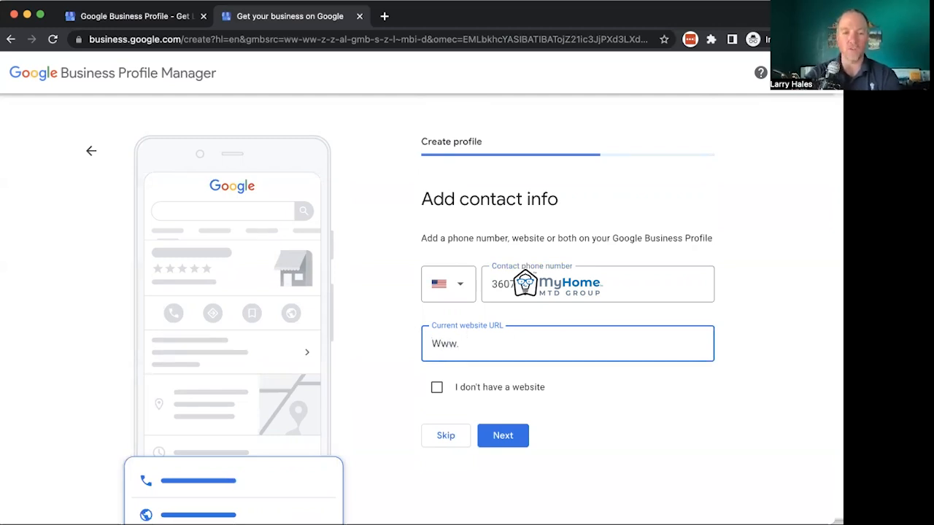
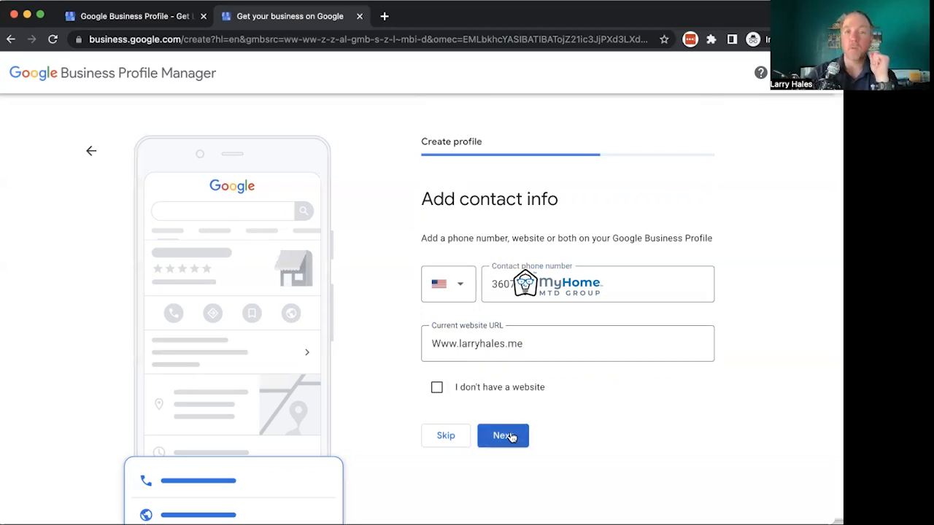
{"action": "left_click", "coordinate": [502, 435]}
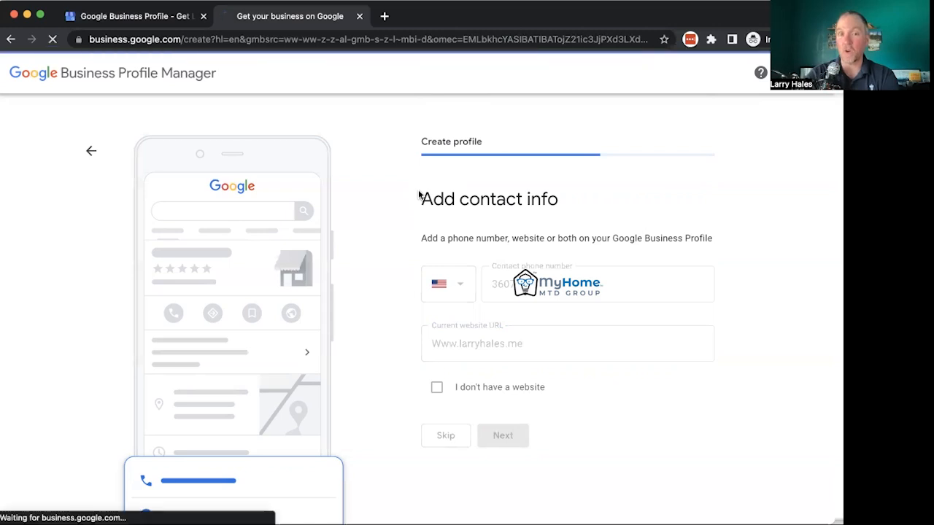
{"action": "left_click", "coordinate": [502, 435]}
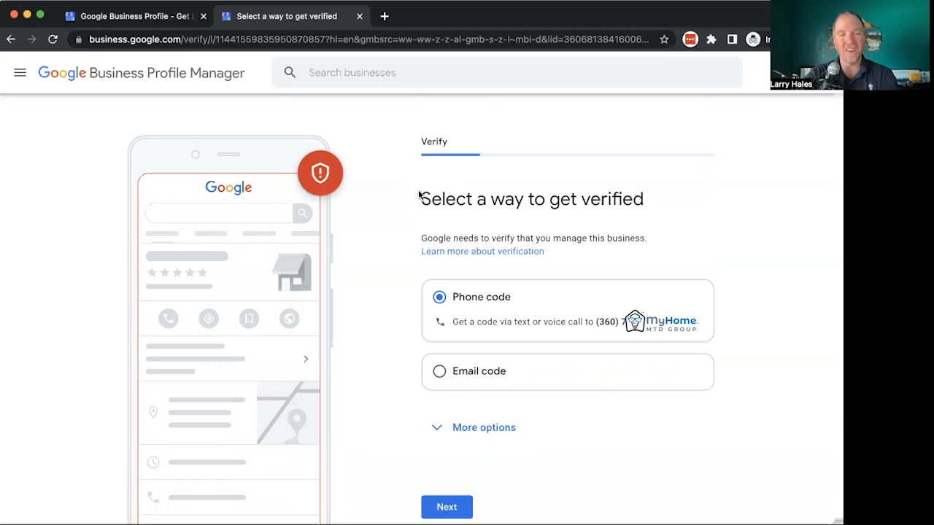
{"action": "mouse_move", "coordinate": [511, 276]}
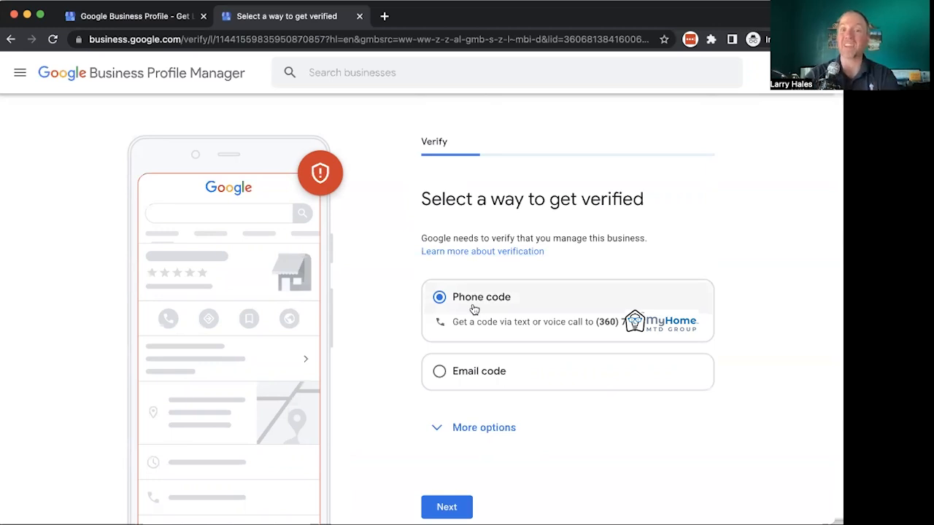
{"action": "mouse_move", "coordinate": [516, 356]}
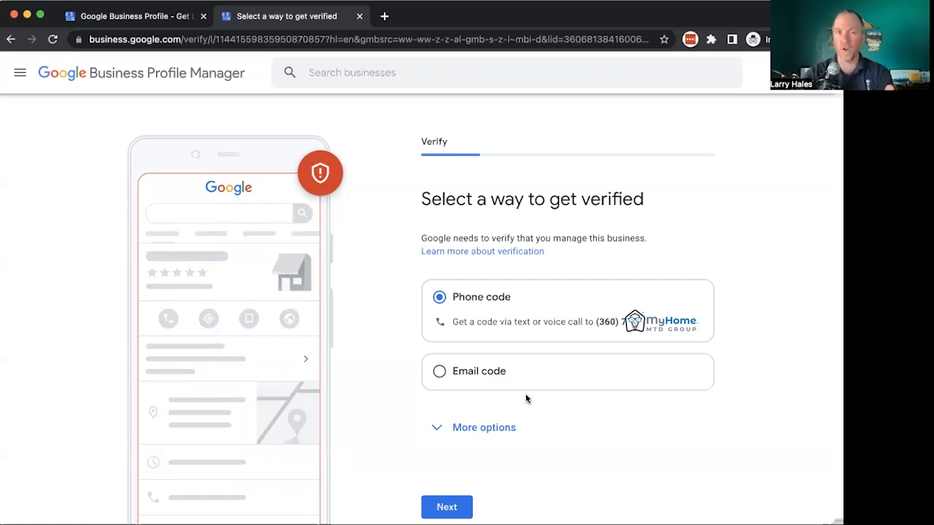
{"action": "mouse_move", "coordinate": [494, 347]}
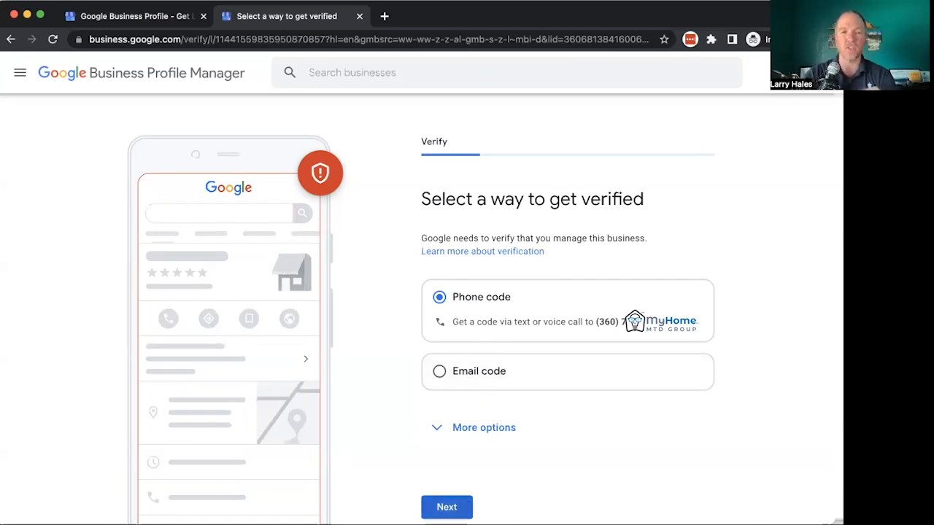
Keep Phone code as the verification method and continue to the send-code page.
{"action": "left_click", "coordinate": [447, 508]}
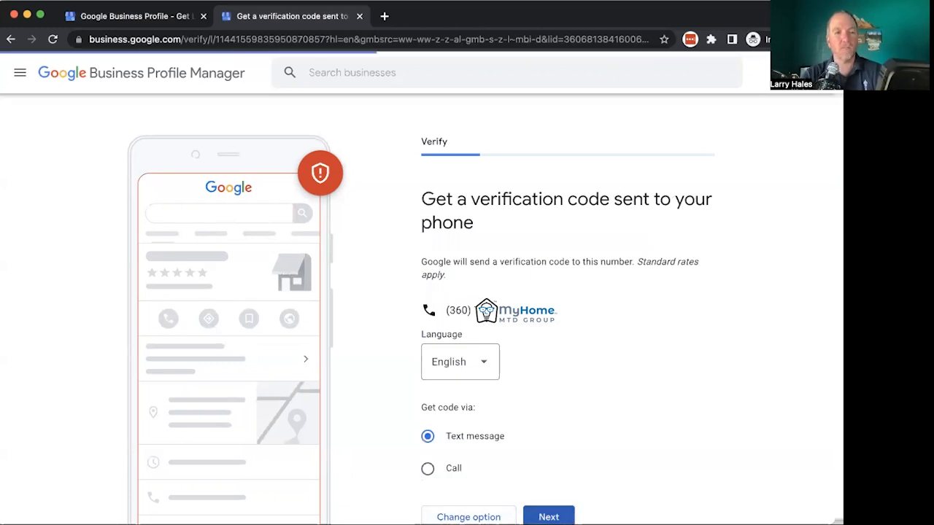
Have the code sent by text message, enter the 6-digit code and verify the business.
{"action": "left_click", "coordinate": [549, 516]}
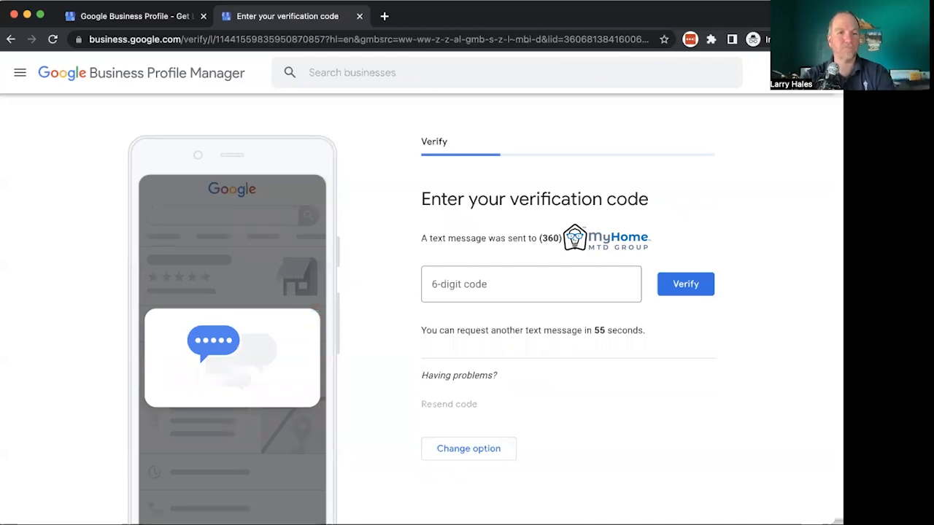
{"action": "left_click", "coordinate": [531, 283]}
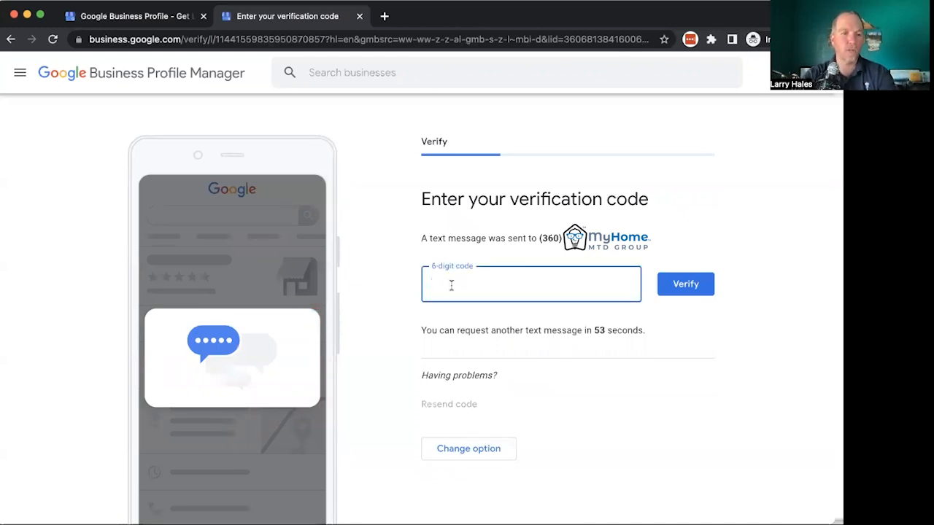
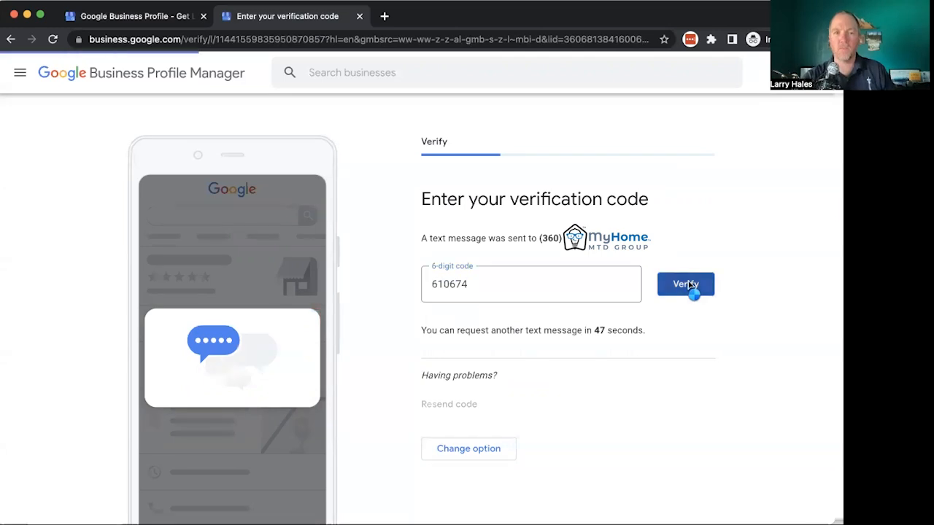
{"action": "left_click", "coordinate": [685, 283]}
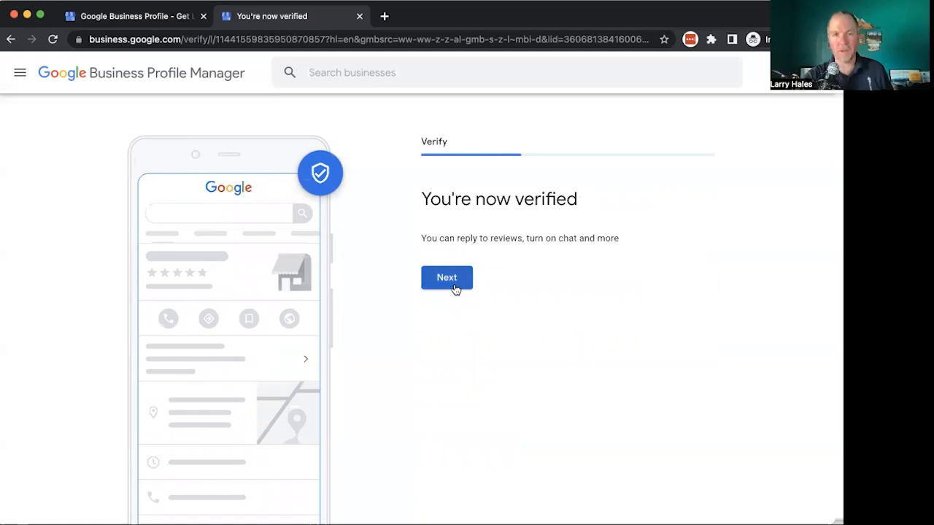
Check every listed real estate service, from Appraisals down to Warehouse property sales.
{"action": "left_click", "coordinate": [447, 277]}
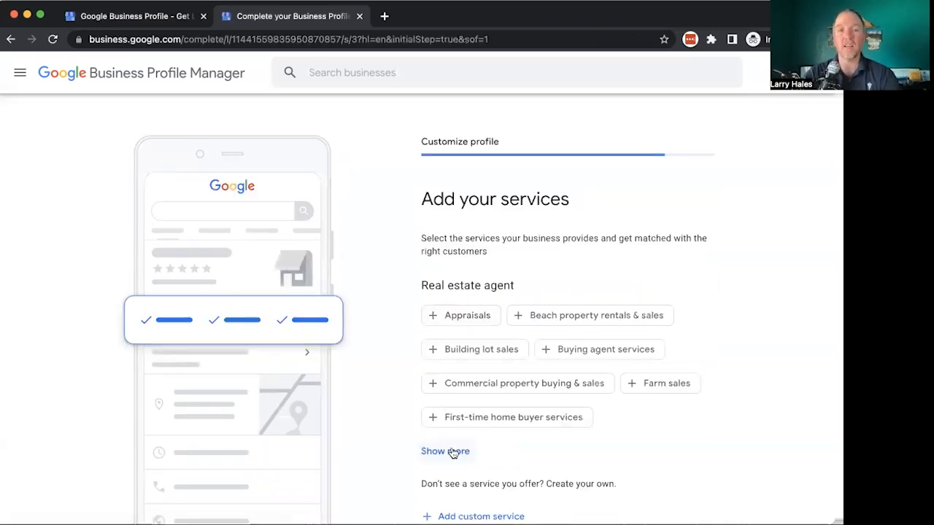
{"action": "left_click", "coordinate": [445, 450]}
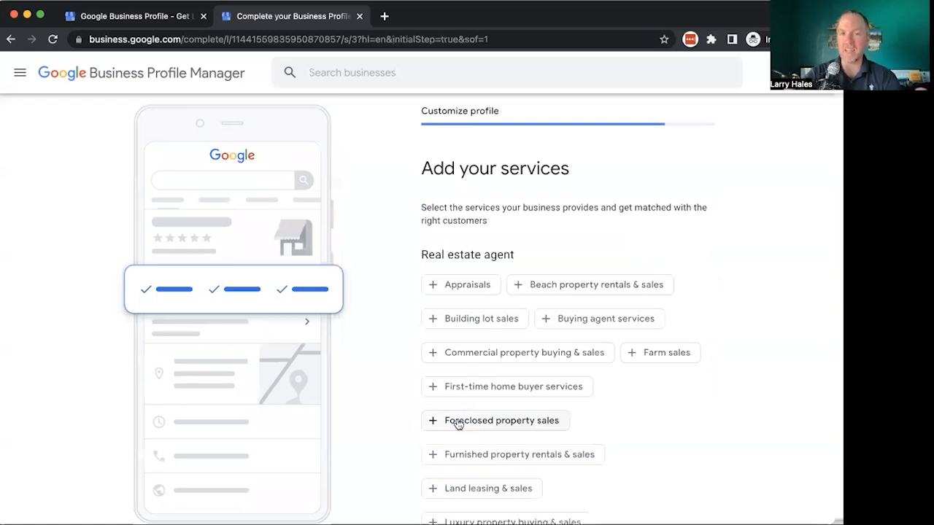
{"action": "mouse_move", "coordinate": [524, 256]}
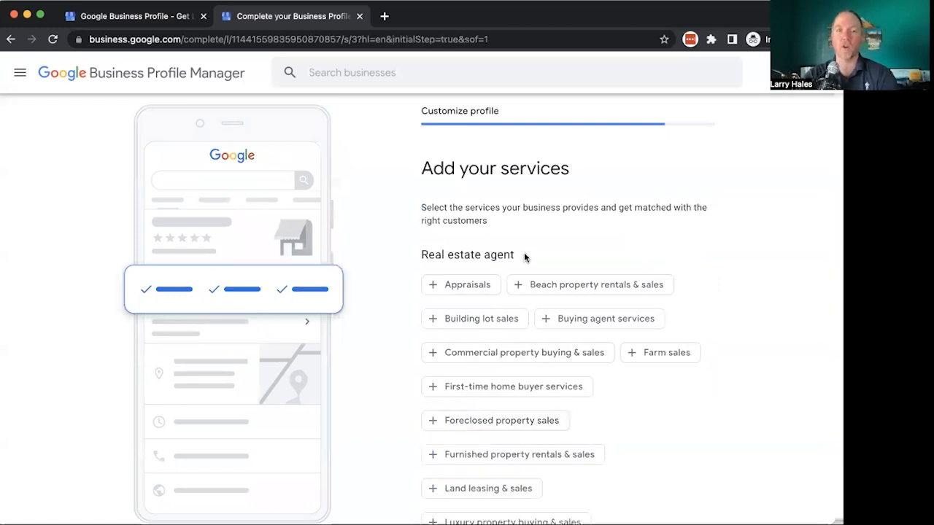
{"action": "double_click", "coordinate": [466, 254]}
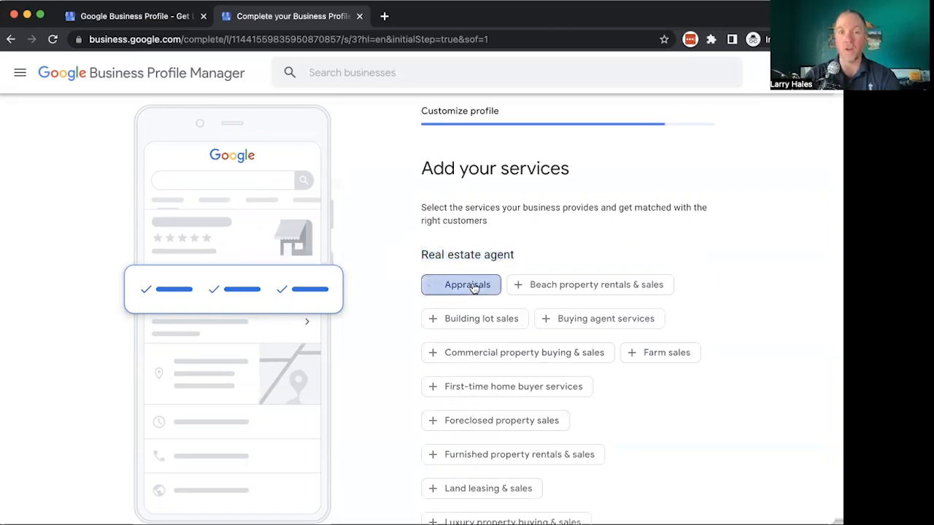
{"action": "left_click", "coordinate": [517, 352]}
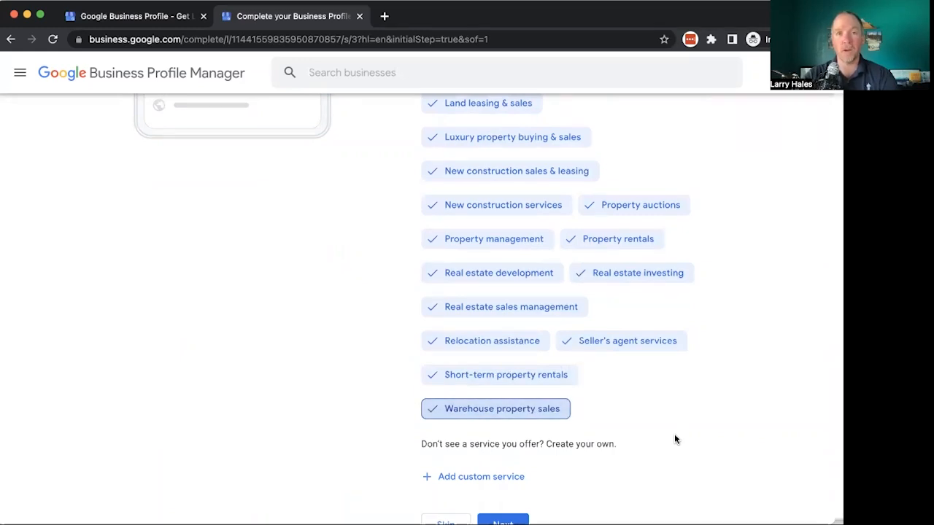
{"action": "scroll", "scroll_direction": "down", "scroll_amount": 3}
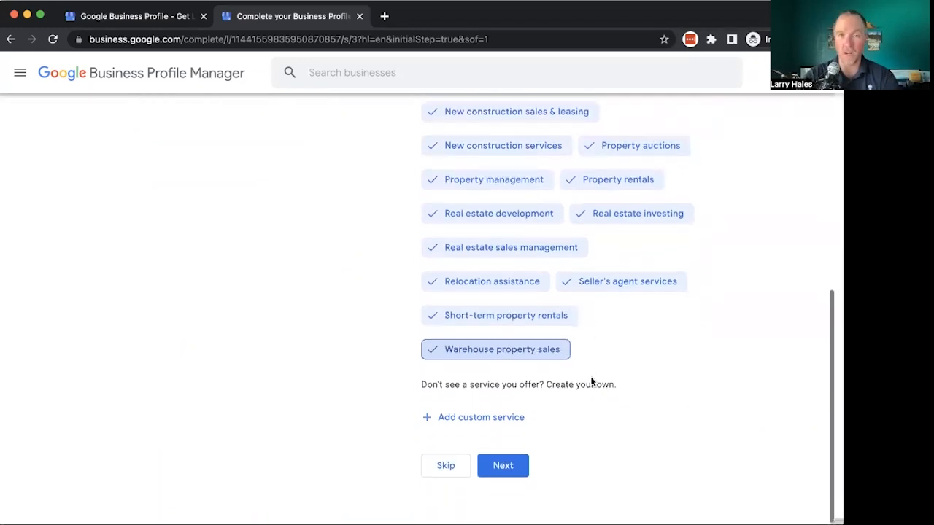
{"action": "left_click", "coordinate": [494, 349]}
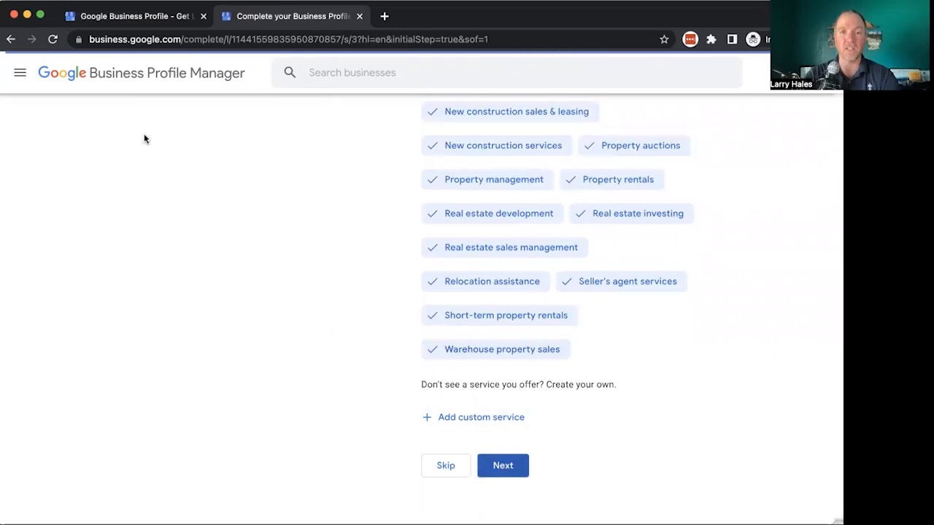
Submit the services and set all seven days to Open, 24 hours.
{"action": "left_click", "coordinate": [502, 465]}
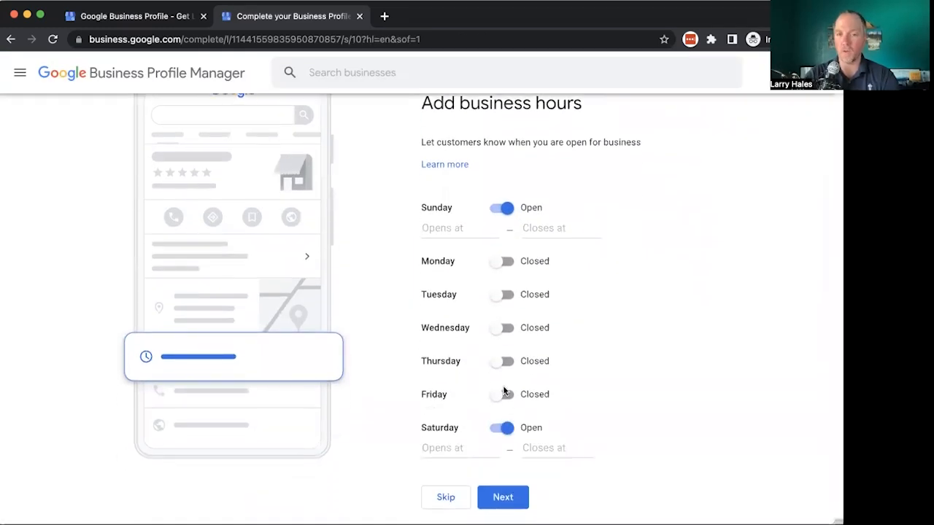
{"action": "left_click", "coordinate": [501, 261]}
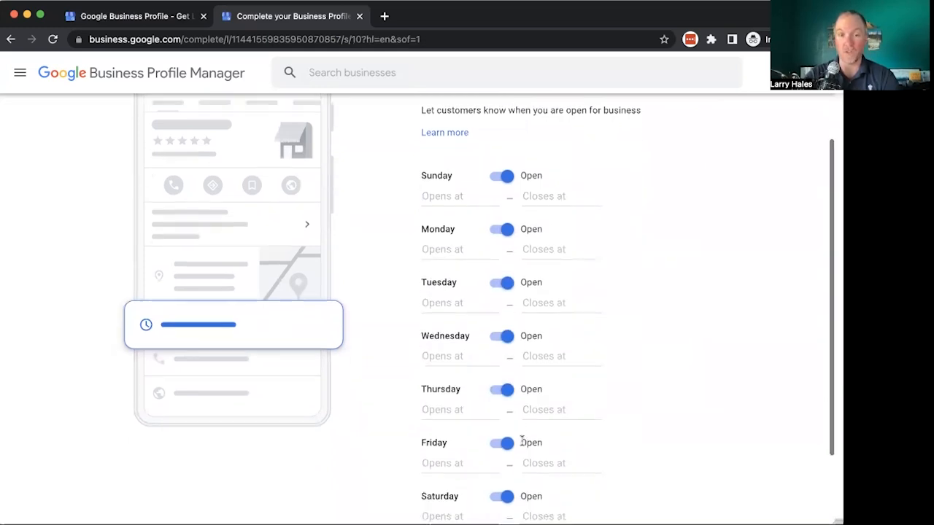
{"action": "left_click", "coordinate": [452, 388]}
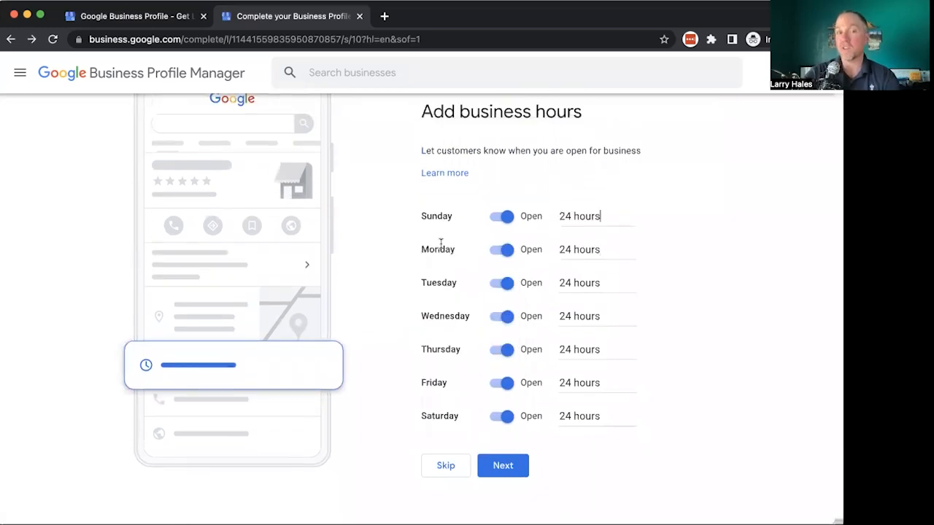
{"action": "mouse_move", "coordinate": [645, 298]}
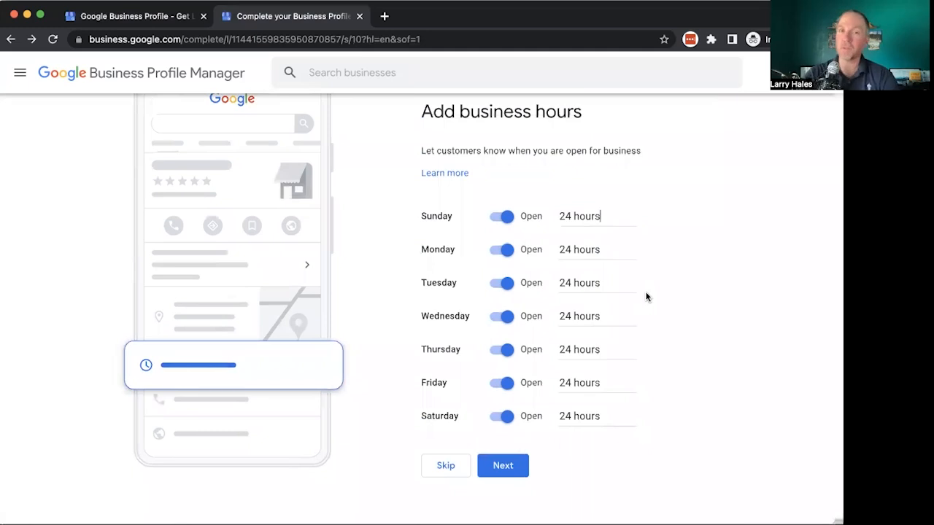
{"action": "mouse_move", "coordinate": [591, 489]}
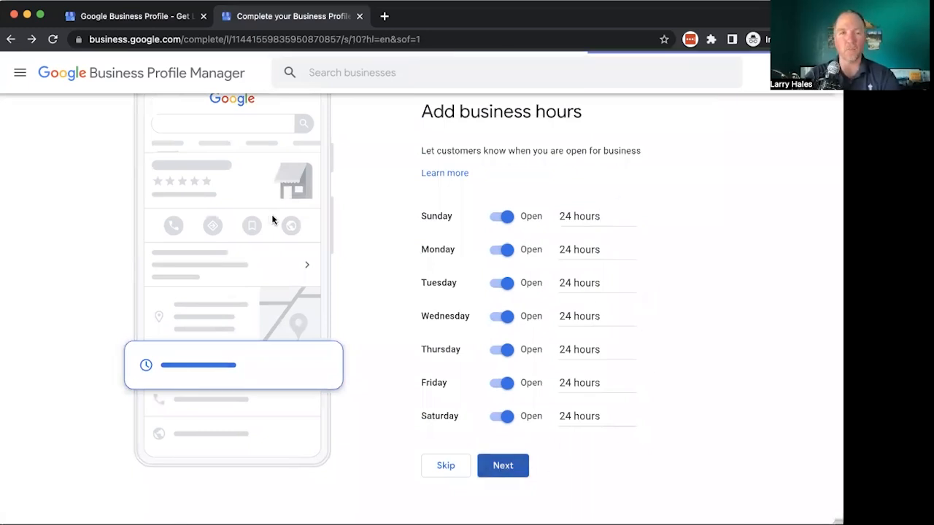
Save the 24-hour hours and keep Accept Messages on, reaching the description step.
{"action": "left_click", "coordinate": [502, 466]}
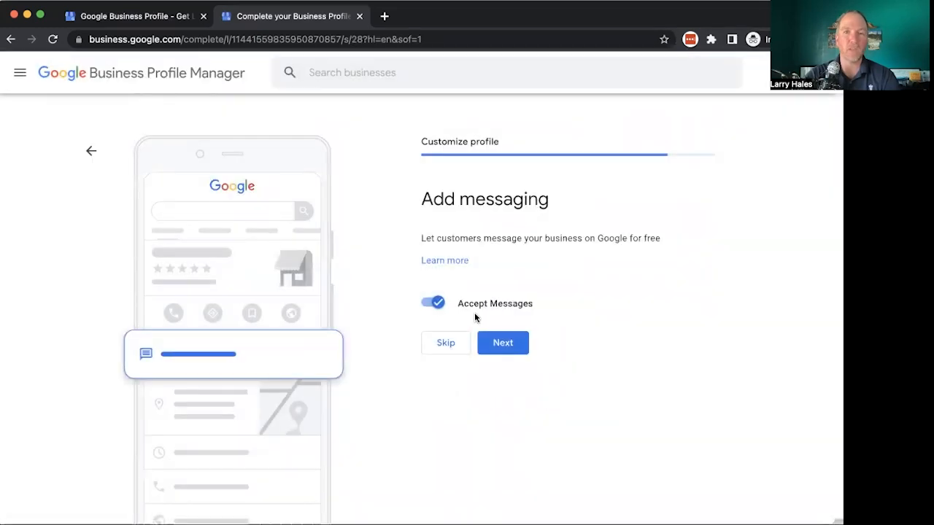
{"action": "mouse_move", "coordinate": [497, 231]}
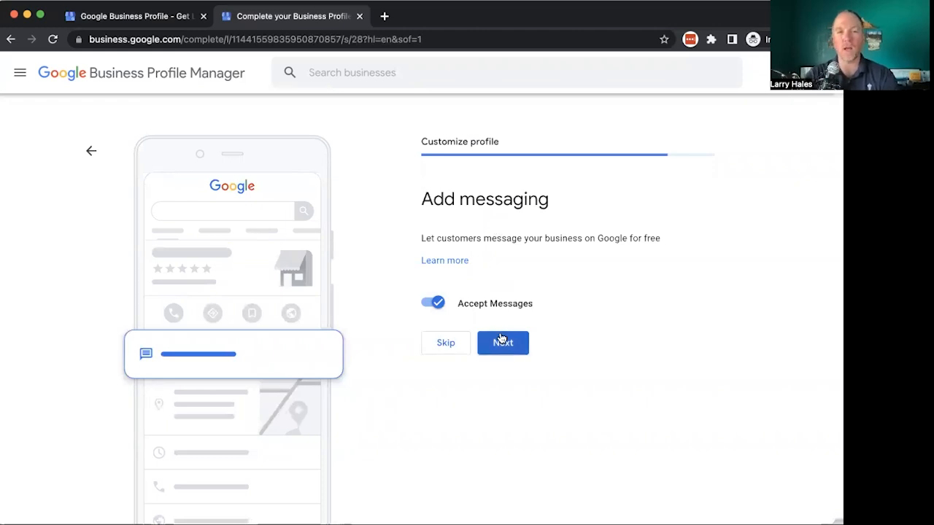
{"action": "left_click", "coordinate": [502, 343]}
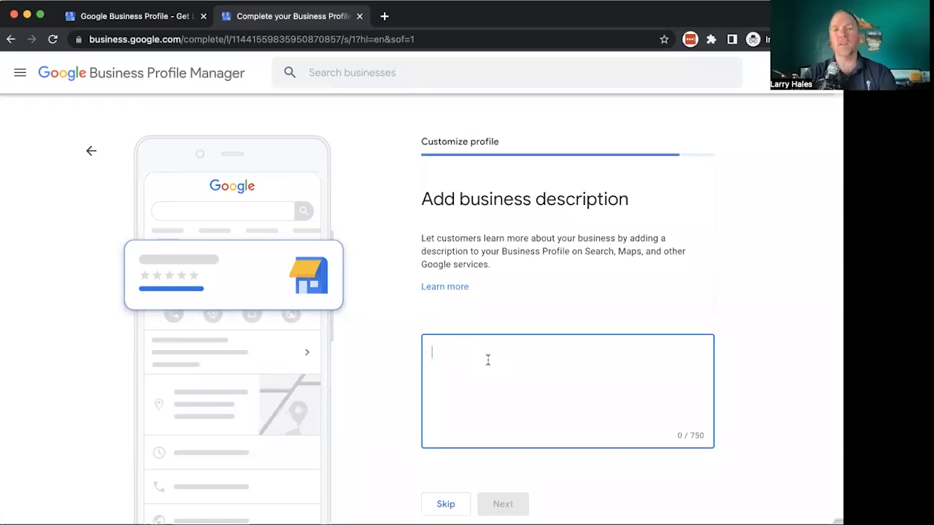
{"action": "scroll", "scroll_direction": "down", "scroll_amount": 3}
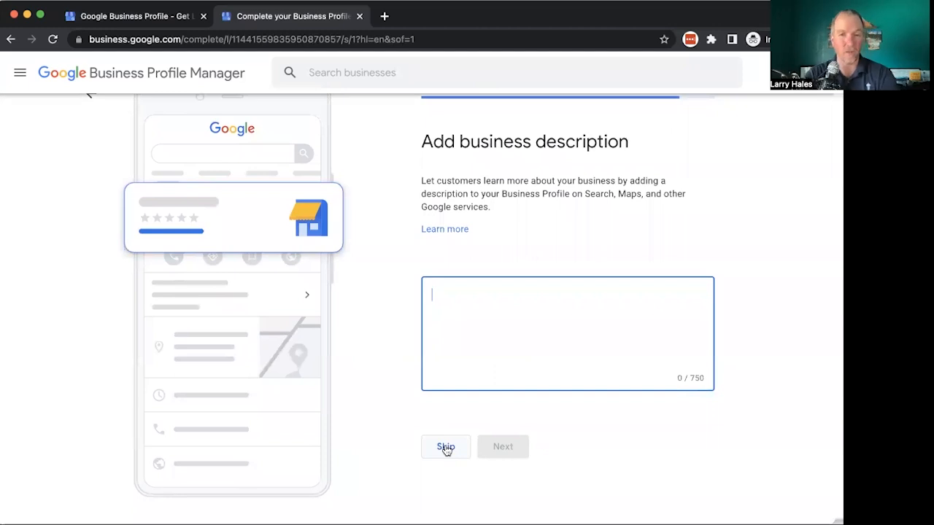
Skip the business description and skip adding business photos.
{"action": "left_click", "coordinate": [446, 446]}
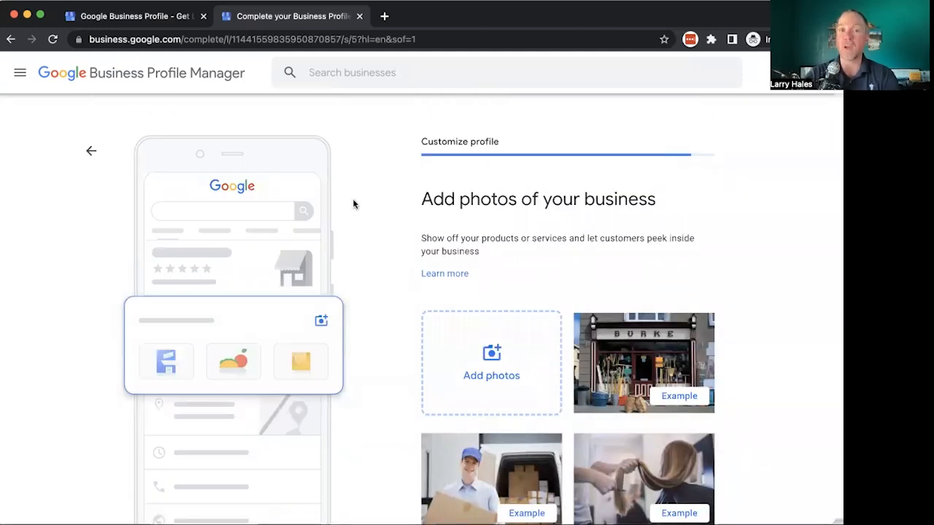
{"action": "mouse_move", "coordinate": [430, 250]}
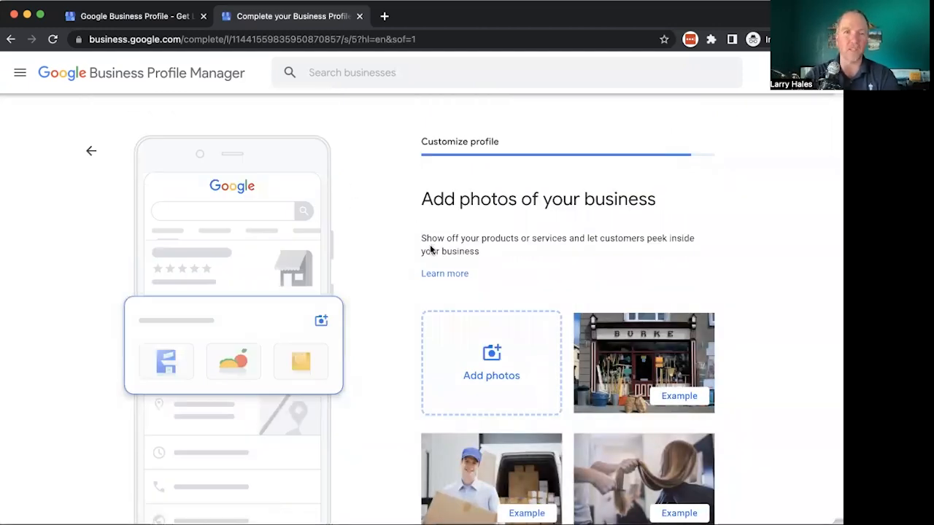
{"action": "scroll", "scroll_direction": "down", "scroll_amount": 3}
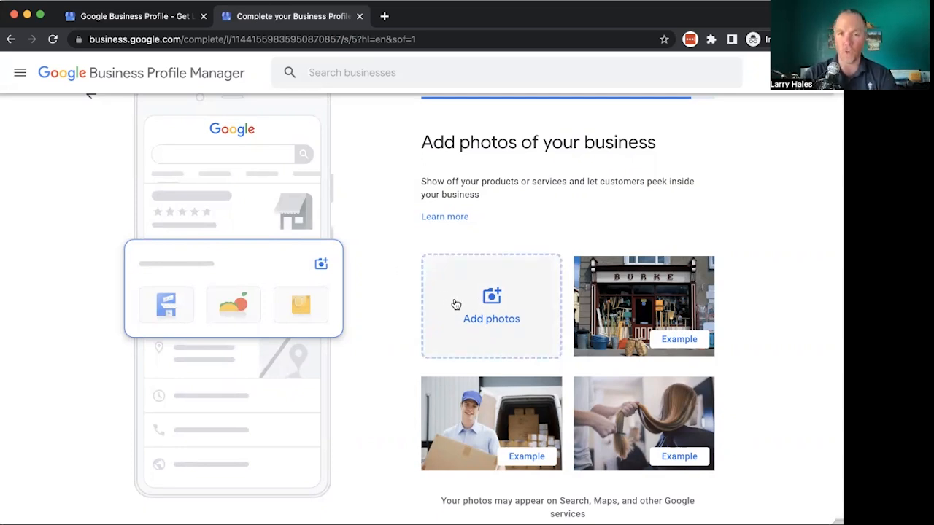
{"action": "scroll", "scroll_direction": "down", "scroll_amount": 3}
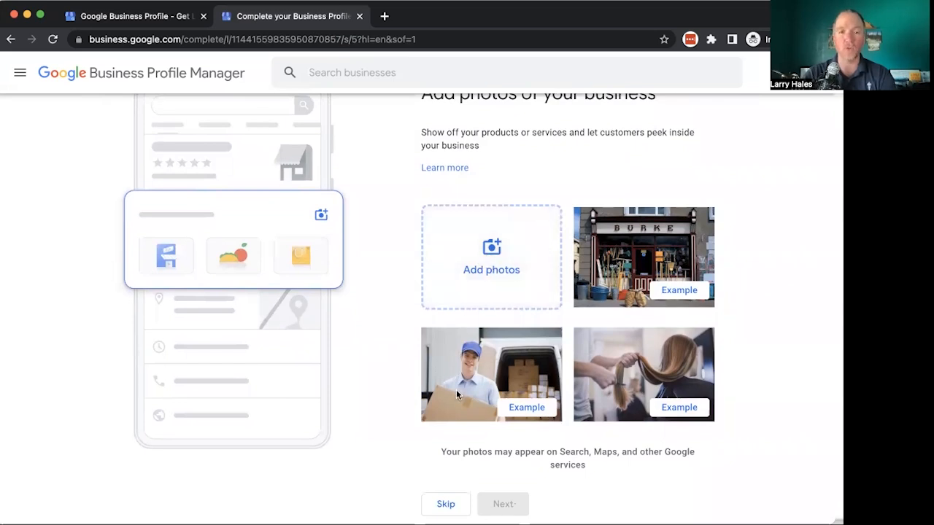
{"action": "left_click", "coordinate": [445, 504]}
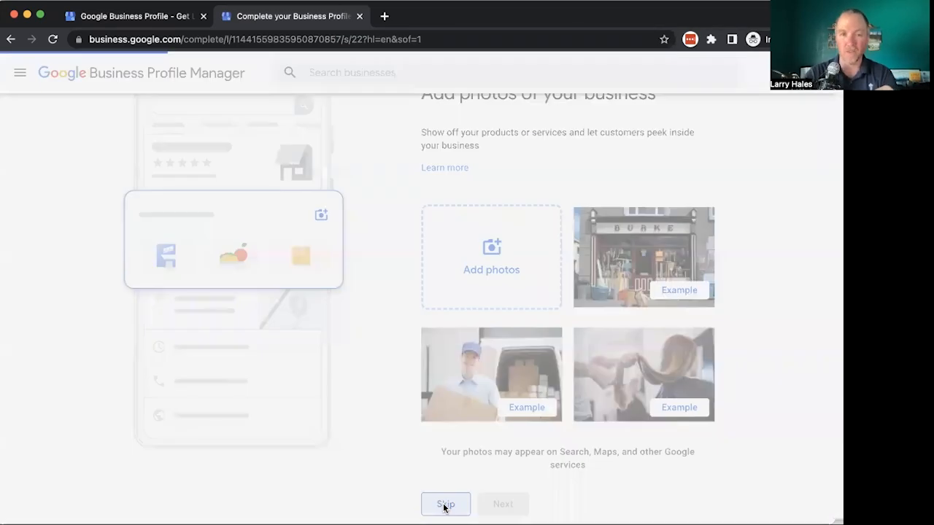
{"action": "left_click", "coordinate": [445, 505]}
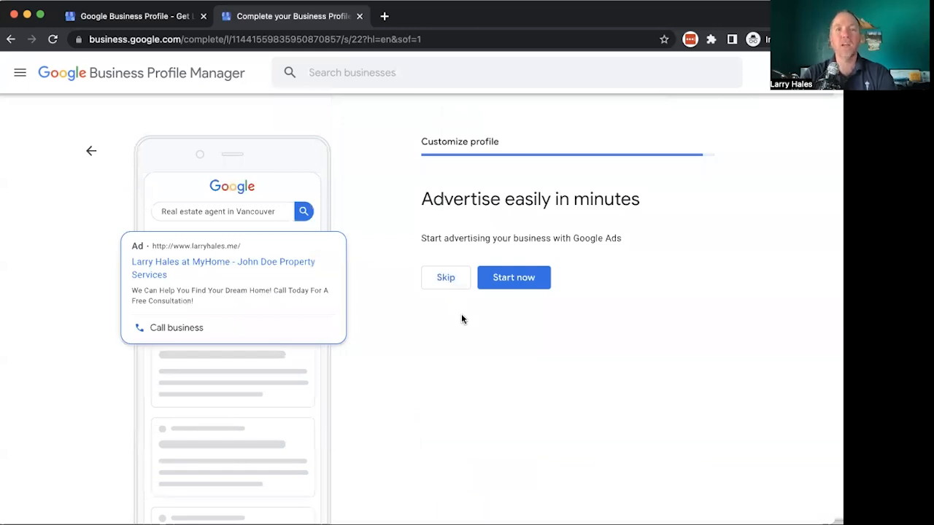
{"action": "mouse_move", "coordinate": [451, 298]}
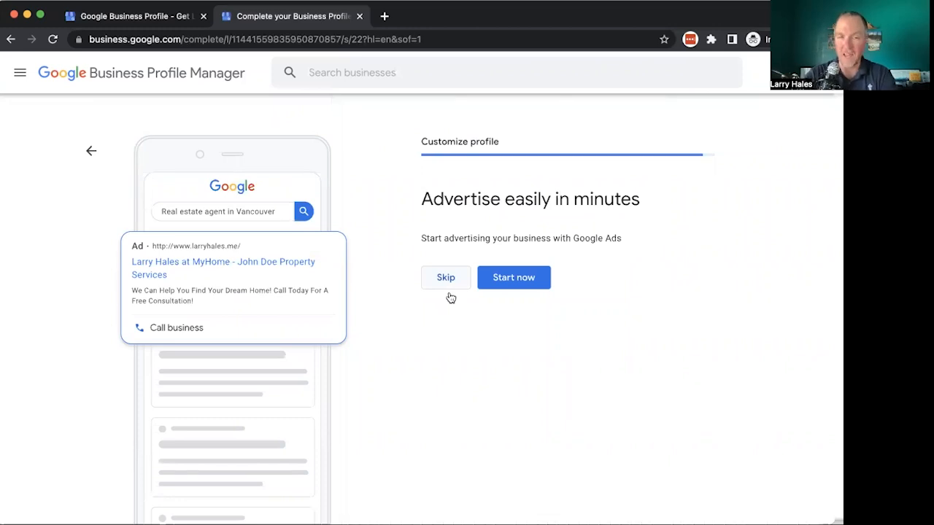
{"action": "left_click", "coordinate": [445, 277]}
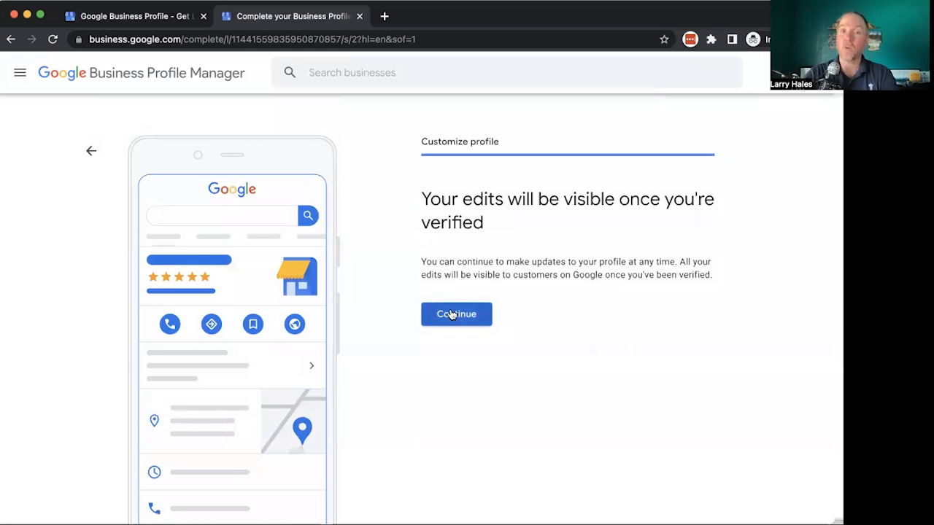
{"action": "left_click", "coordinate": [455, 313]}
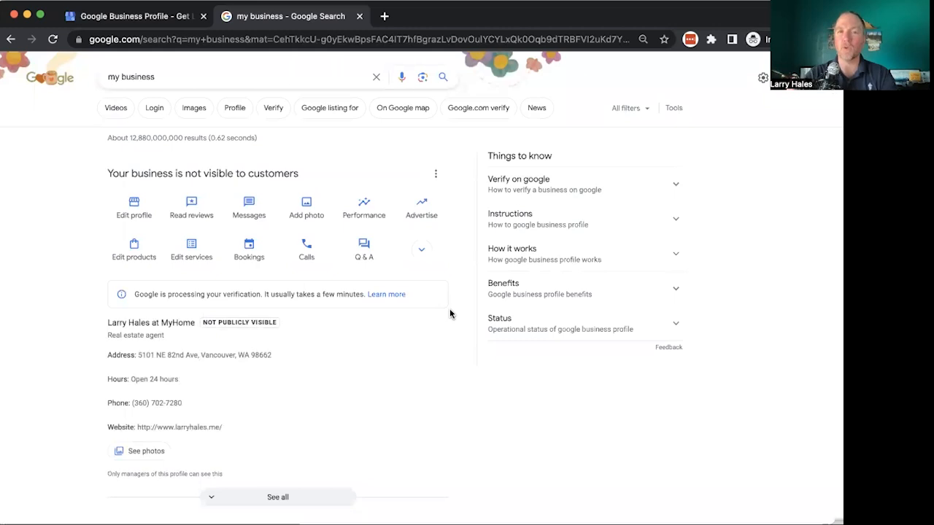
{"action": "mouse_move", "coordinate": [387, 295]}
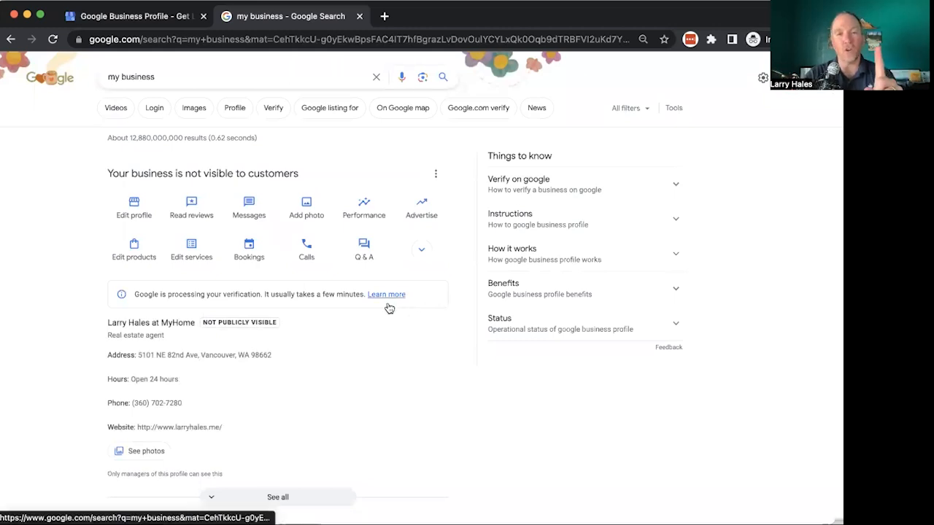
{"action": "mouse_move", "coordinate": [306, 208]}
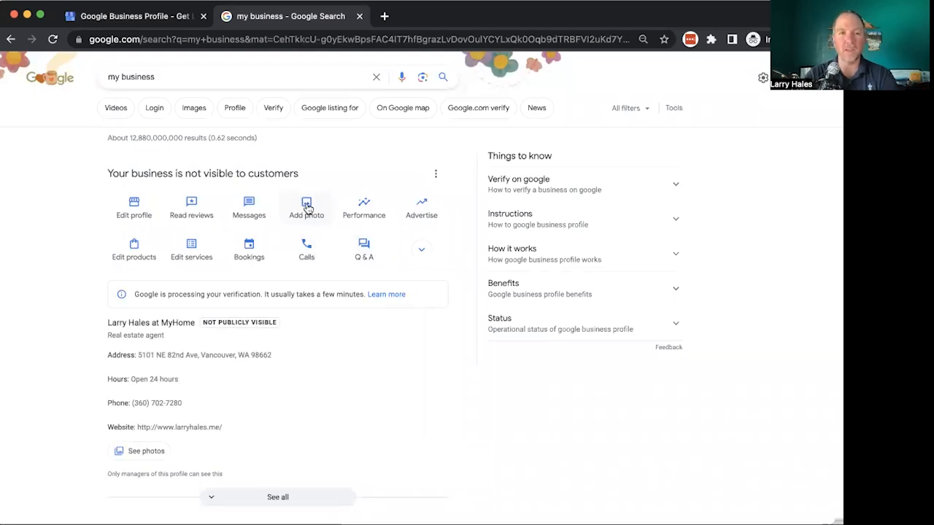
Start adding a photo from the Google Search profile panel, showing Photo, Logo and Cover options.
{"action": "left_click", "coordinate": [306, 207]}
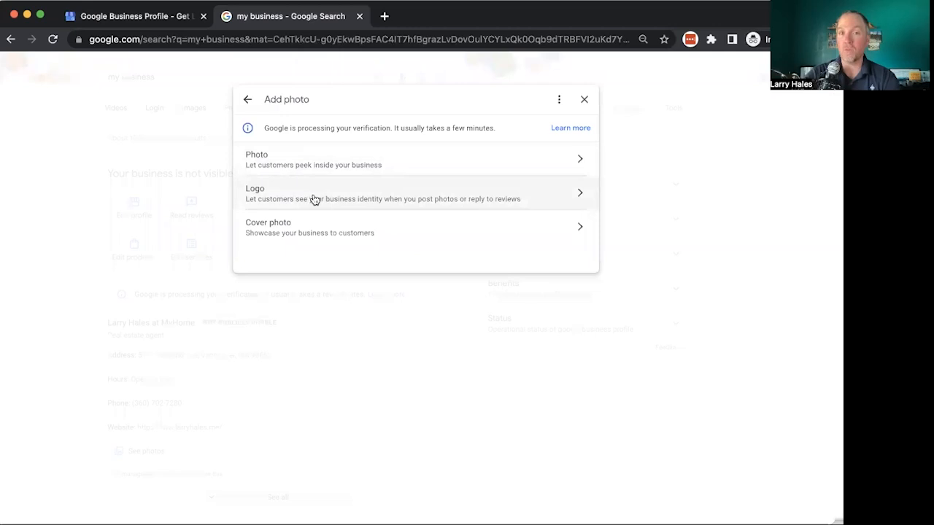
{"action": "mouse_move", "coordinate": [306, 163]}
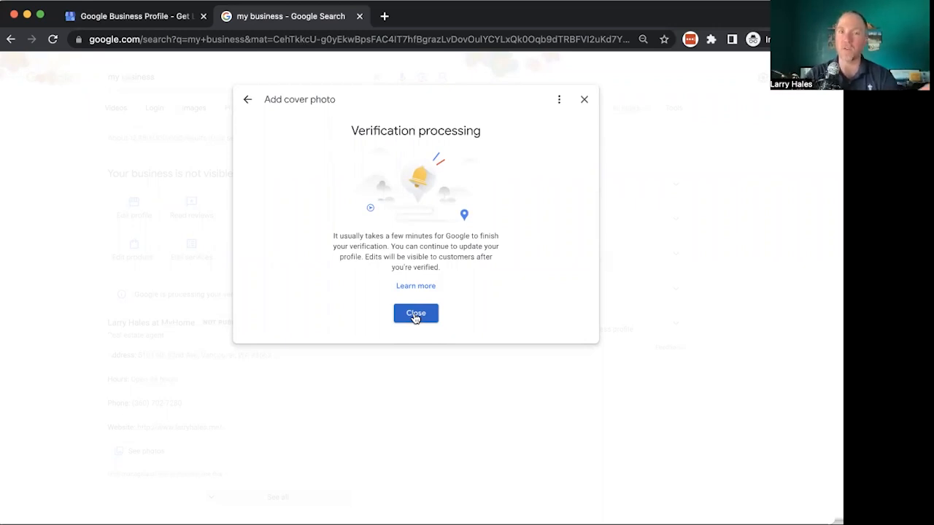
{"action": "left_click", "coordinate": [415, 312]}
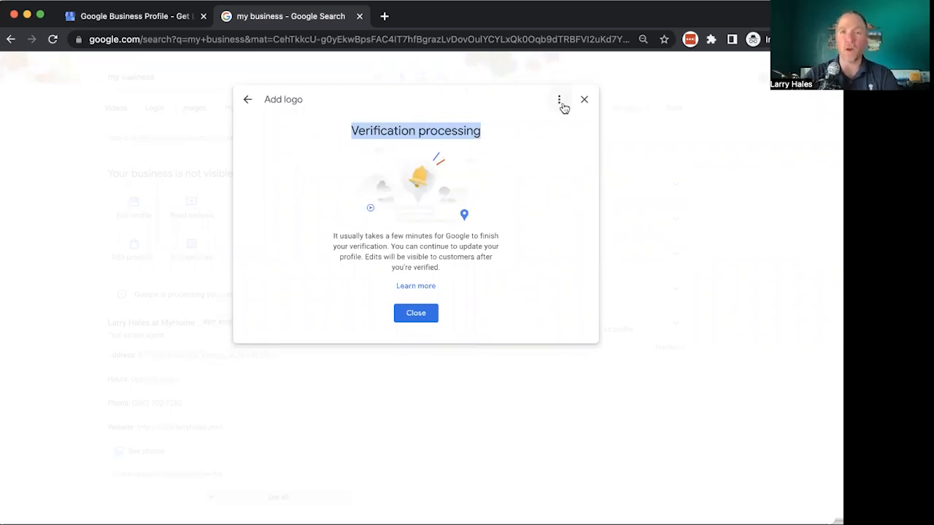
{"action": "left_click", "coordinate": [414, 312]}
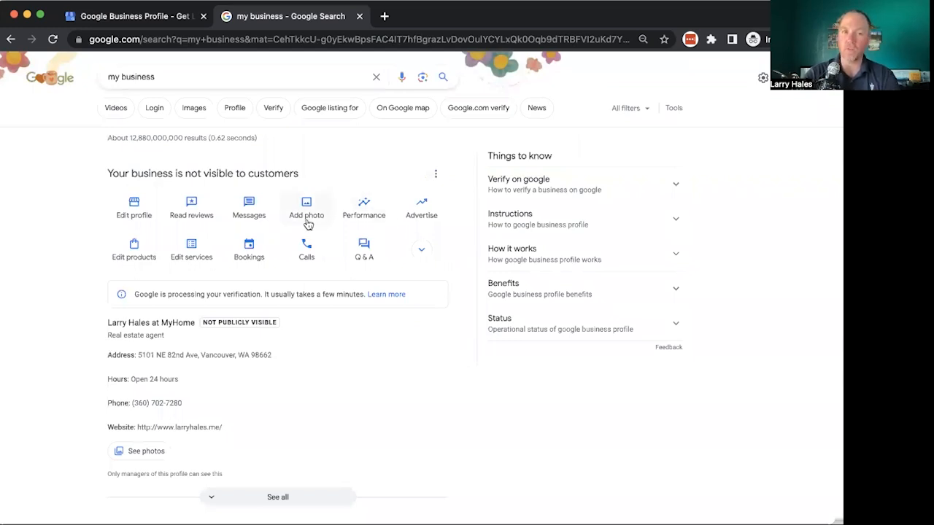
{"action": "mouse_move", "coordinate": [487, 21]}
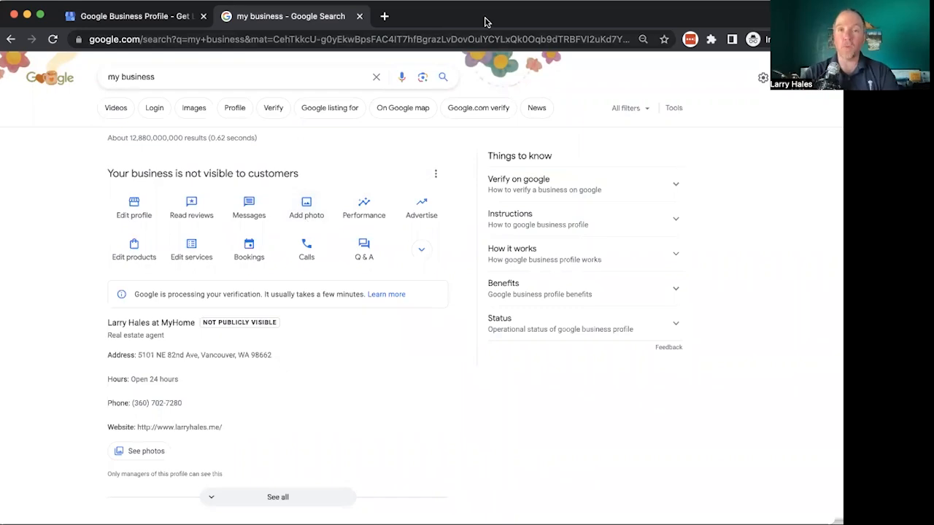